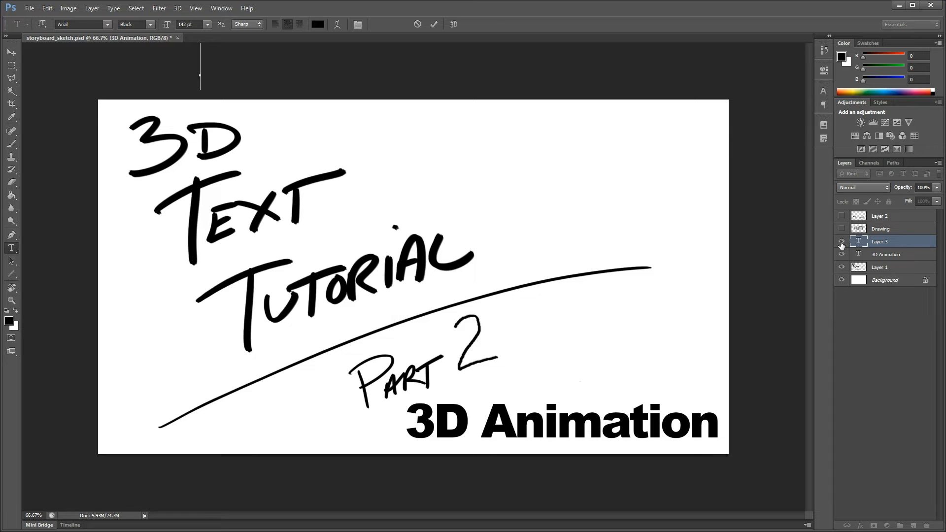
Step: Show the sketch of TEXT growing from the ground and hide both title lettering layers
click(842, 241)
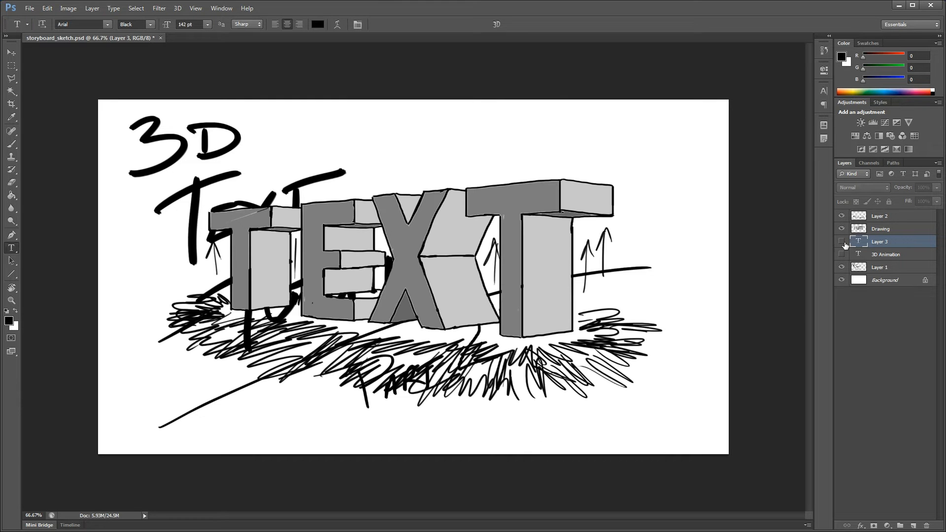
click(842, 267)
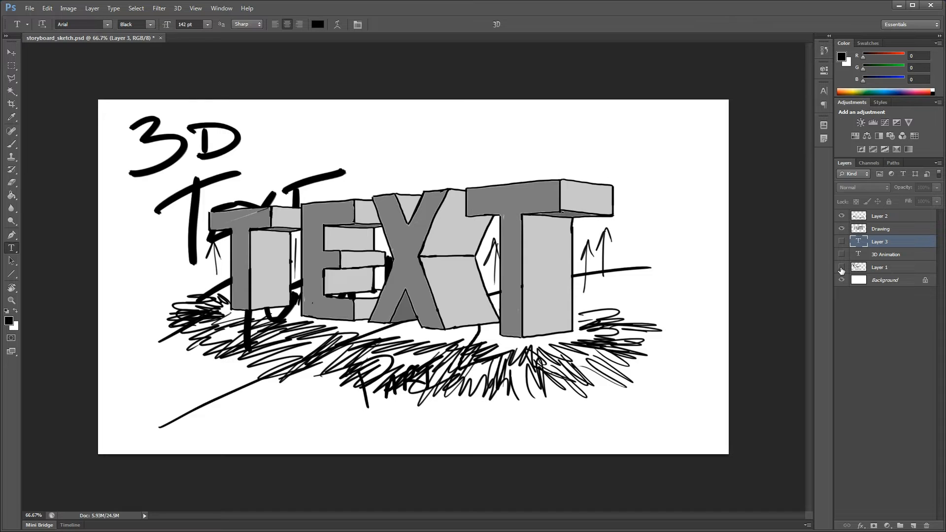
click(841, 267)
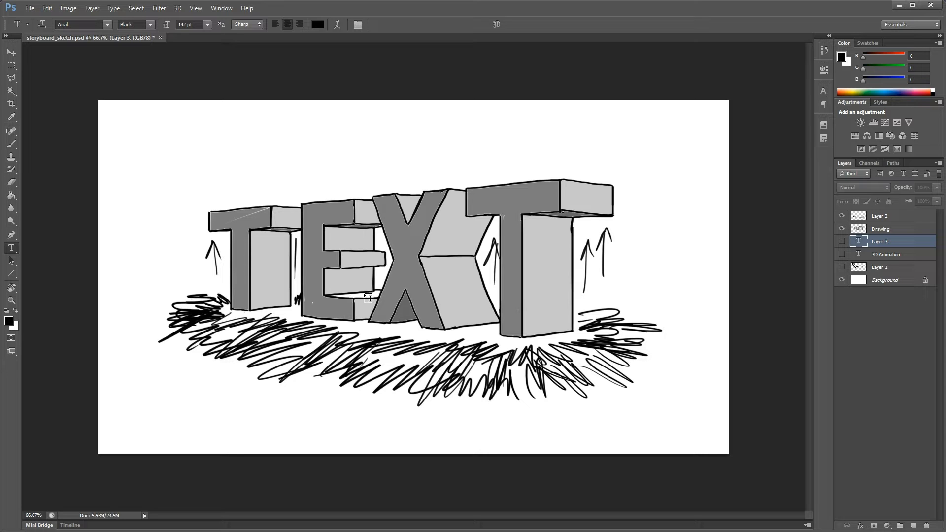
mouse_move(390, 279)
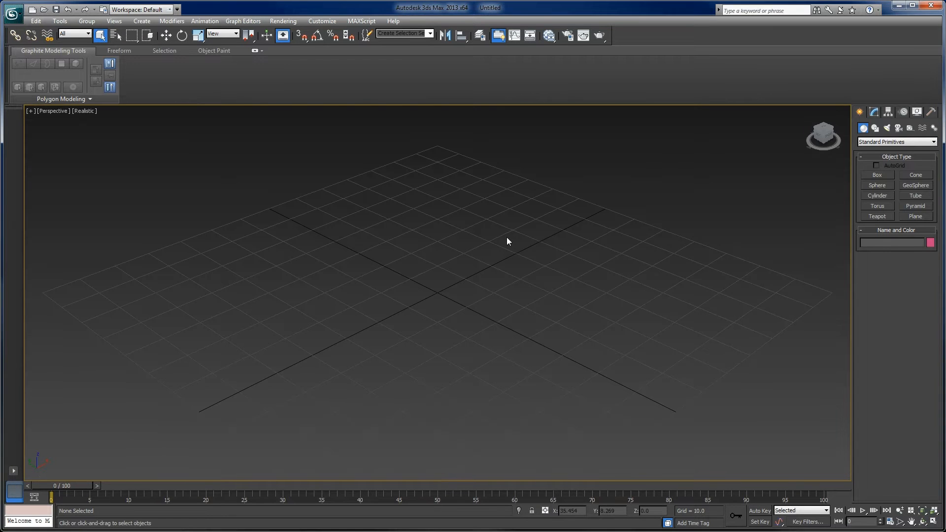
Step: Place a Text spline reading 'Logo' on the grid and set its font to Arial Black
click(875, 126)
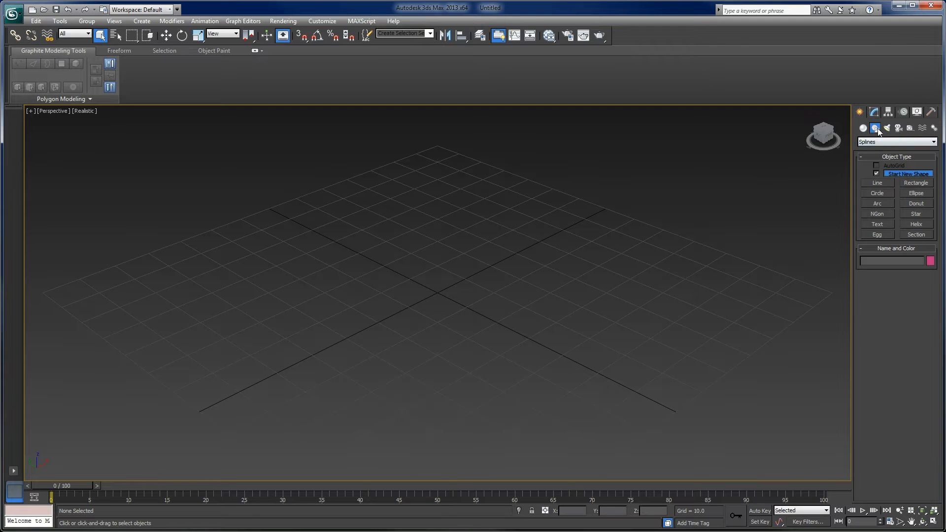
mouse_move(875, 129)
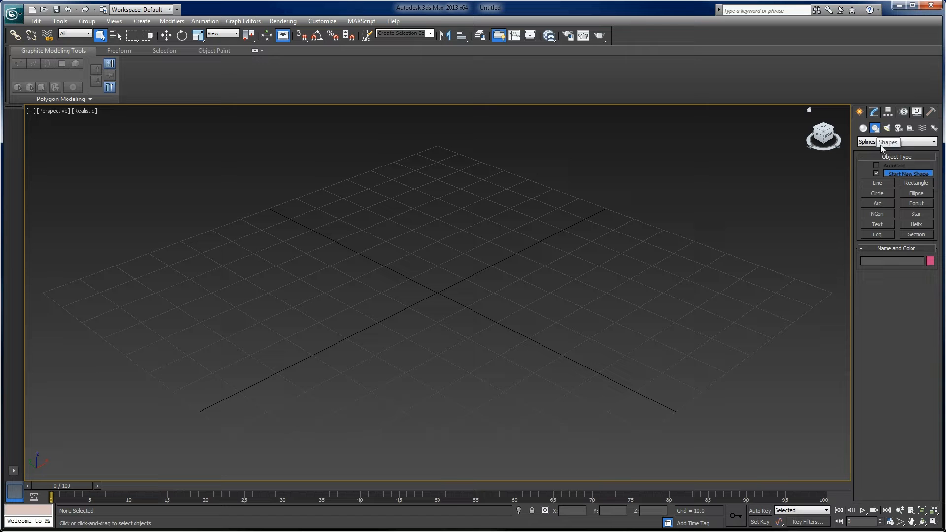
click(877, 224)
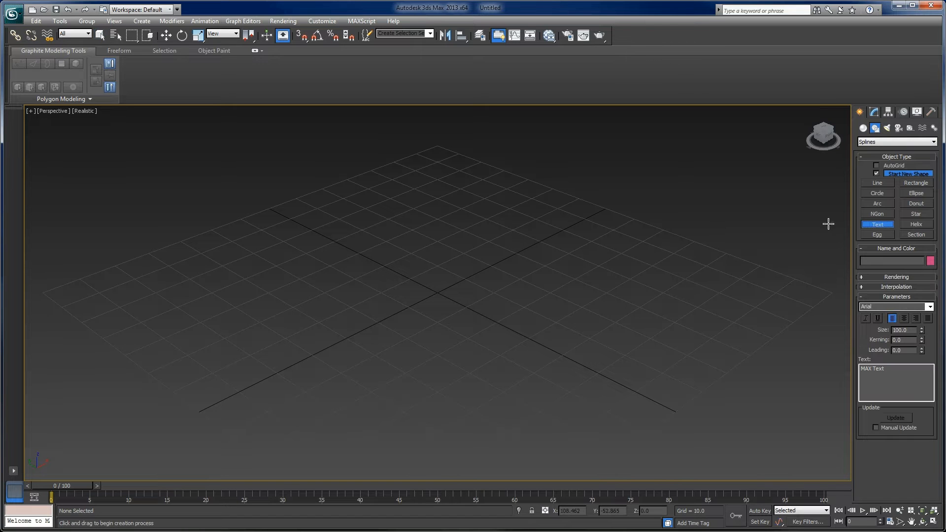
click(891, 368)
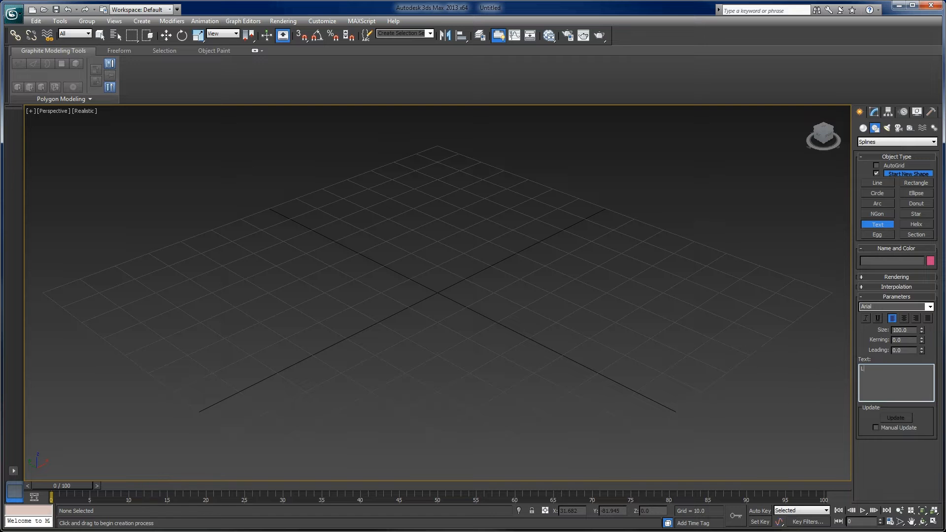
text(Logo)
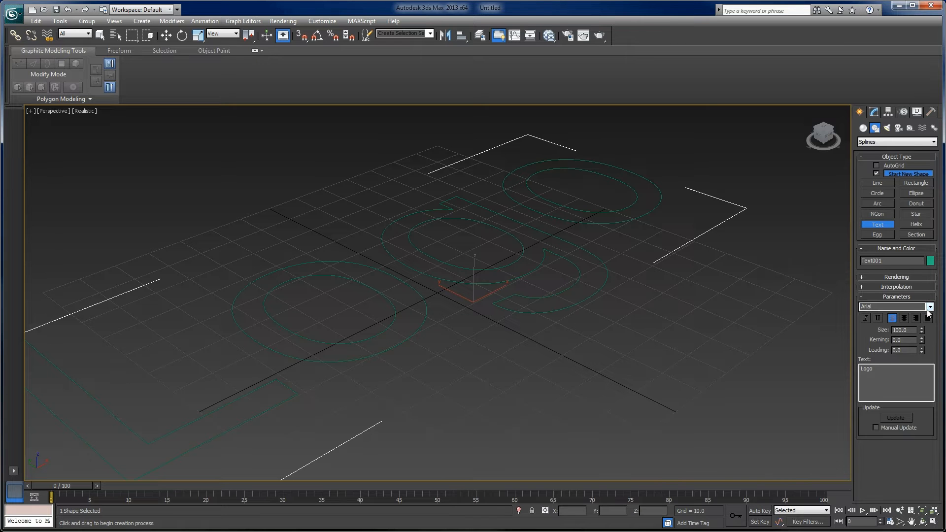
click(929, 307)
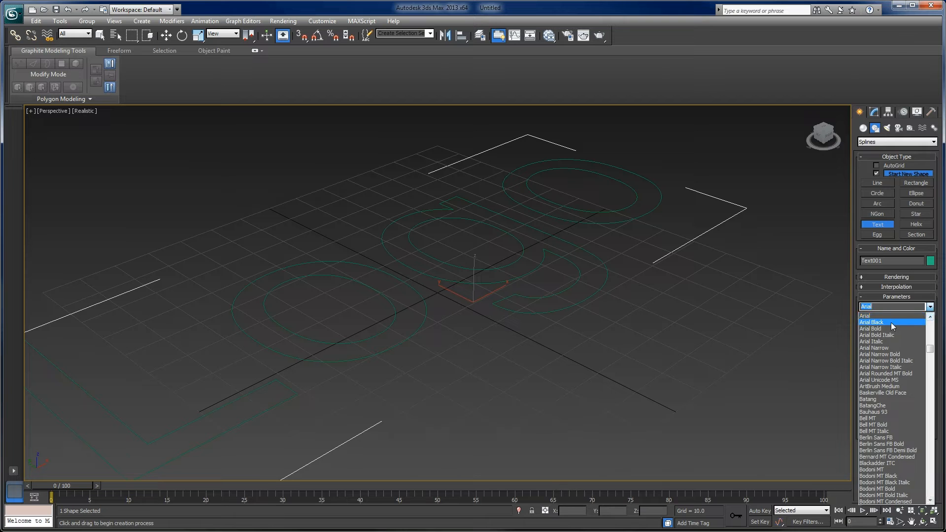
click(871, 321)
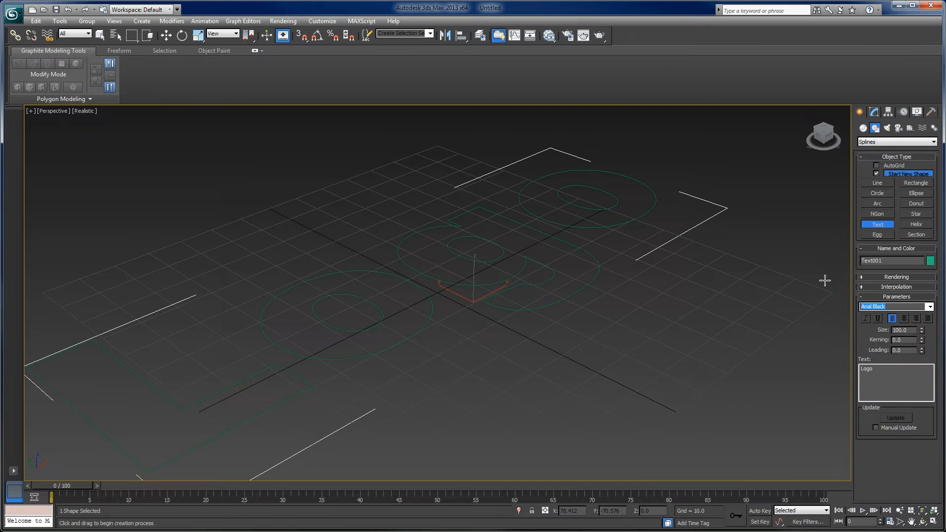
mouse_move(838, 268)
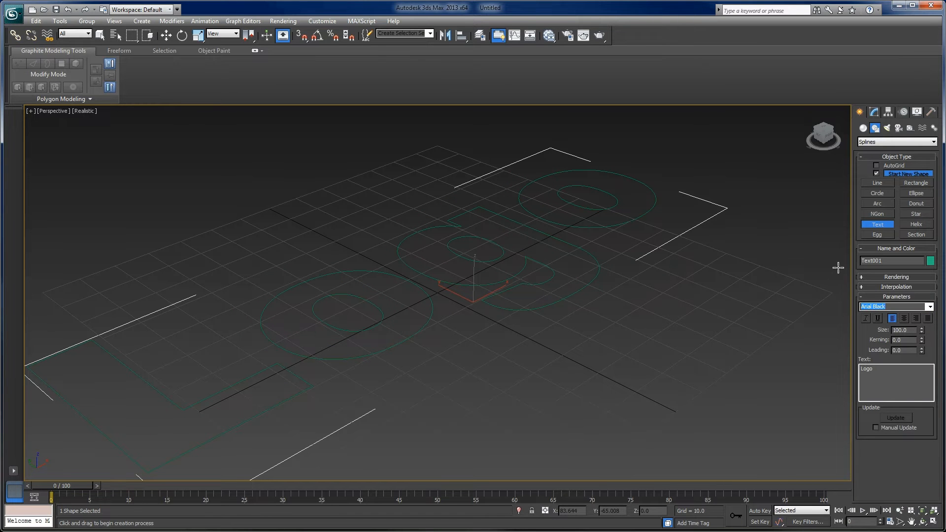
mouse_move(826, 183)
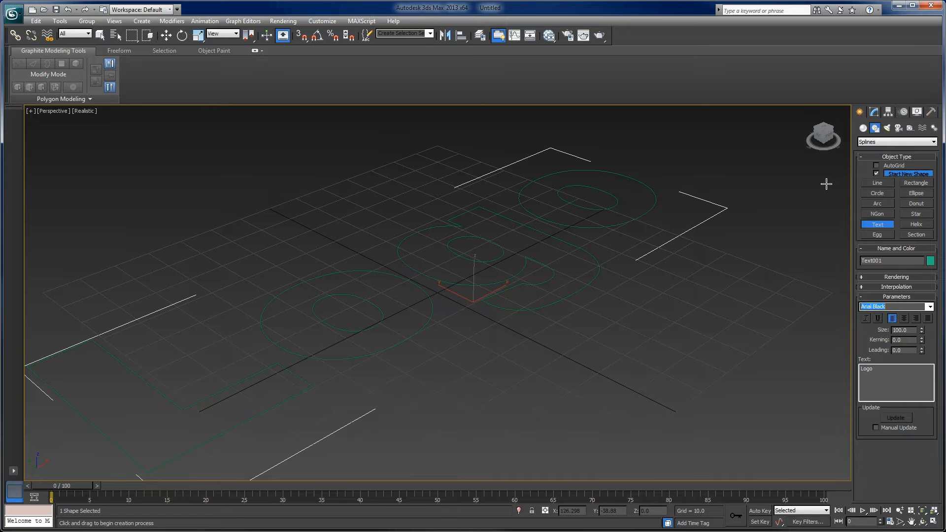
Step: Apply an Extrude modifier to the Logo text as a preview, then delete it from the stack
click(861, 127)
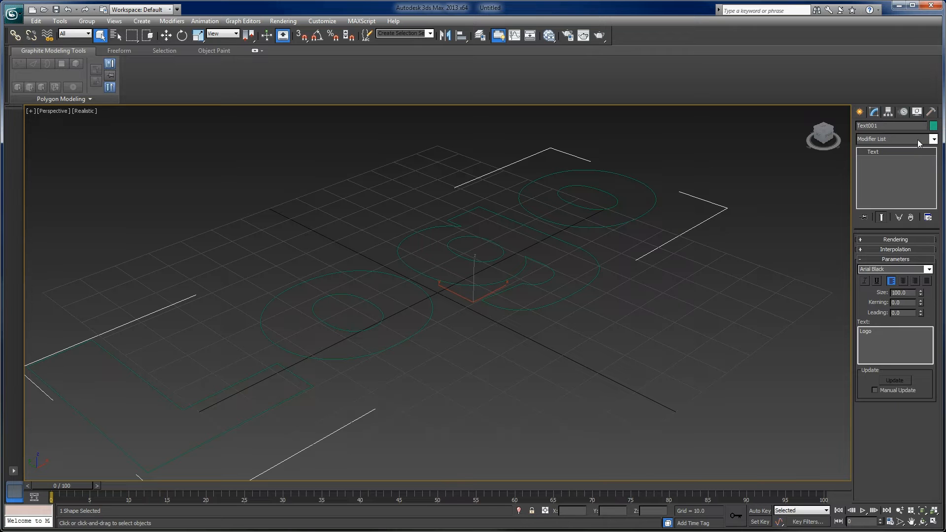
click(932, 139)
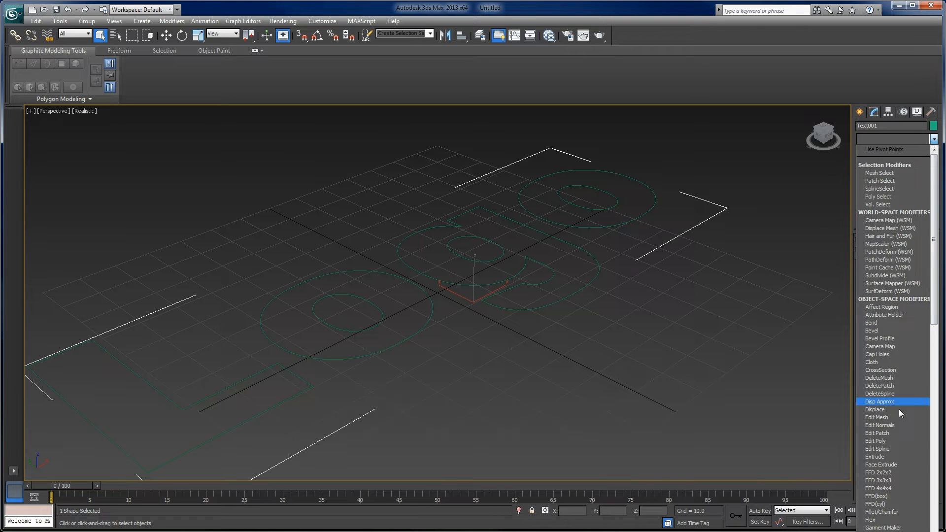
click(876, 458)
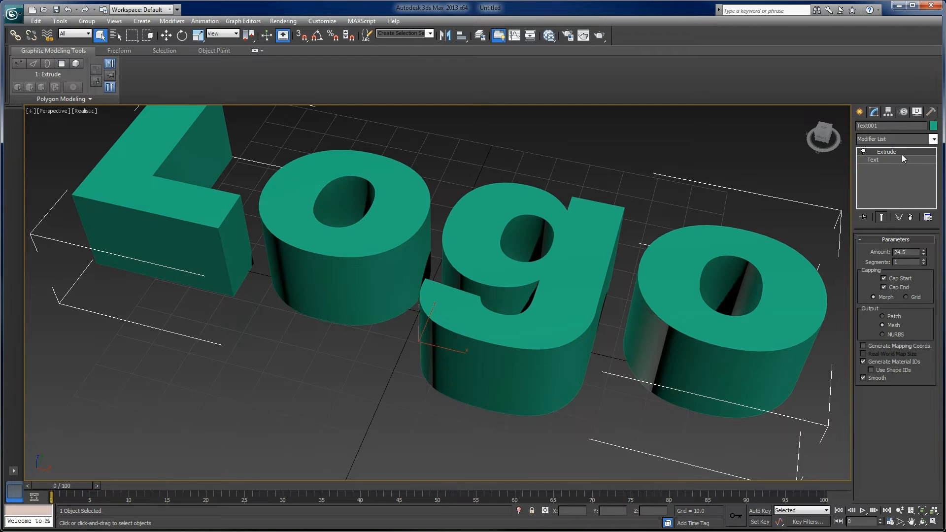
click(874, 159)
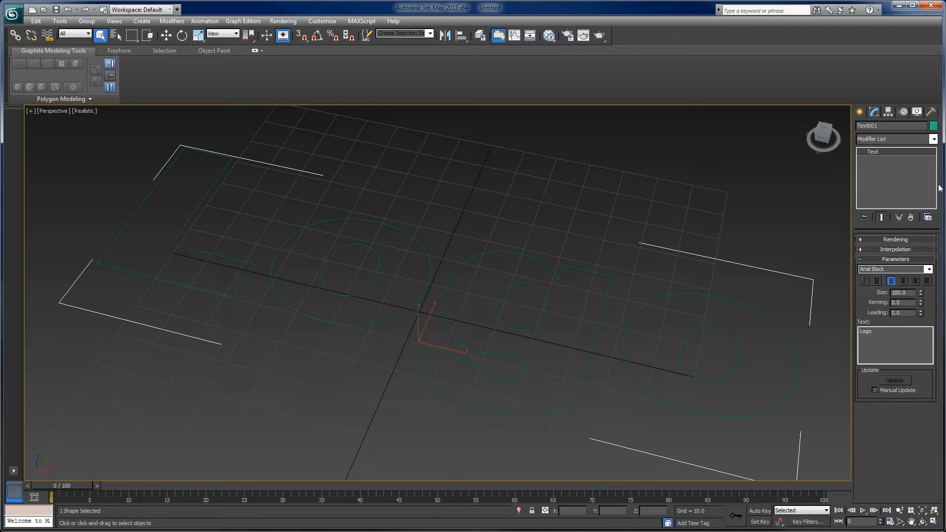
Step: Apply a Bevel with Start Outline -1, Level 1 Height 1 Outline 1, and Level 2 Height 15
click(934, 138)
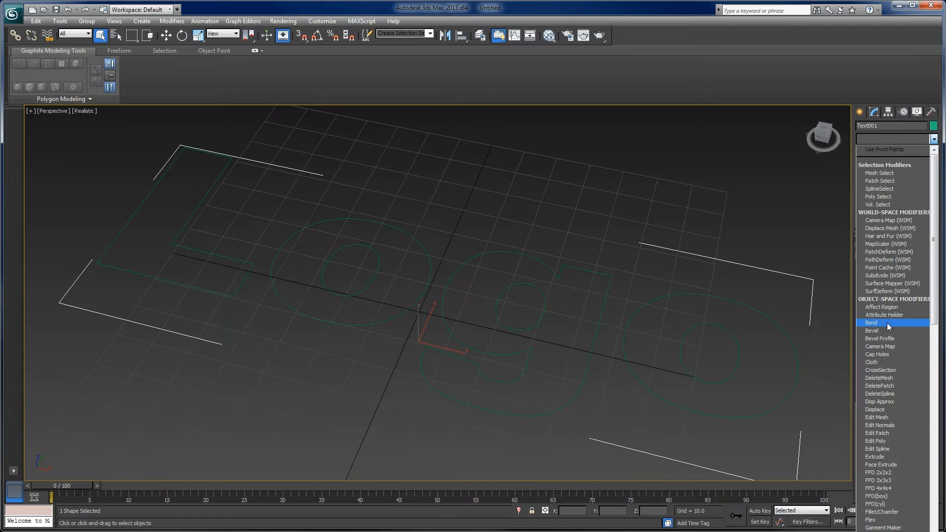
click(871, 331)
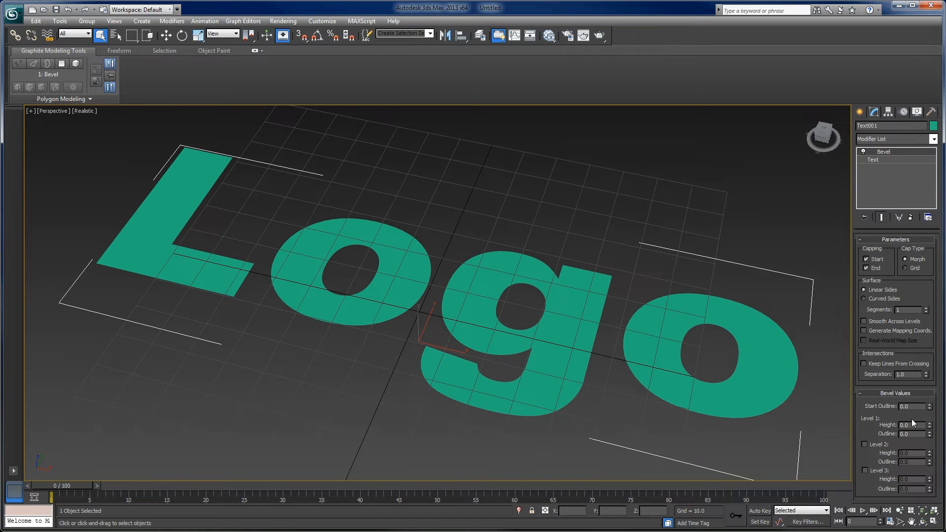
click(927, 424)
text(1)
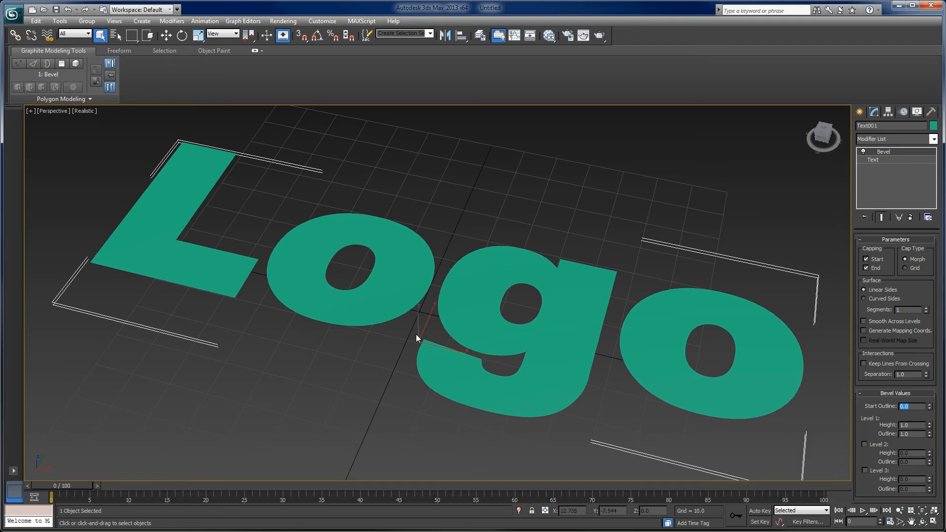
drag(415, 338, 461, 226)
text(-1)
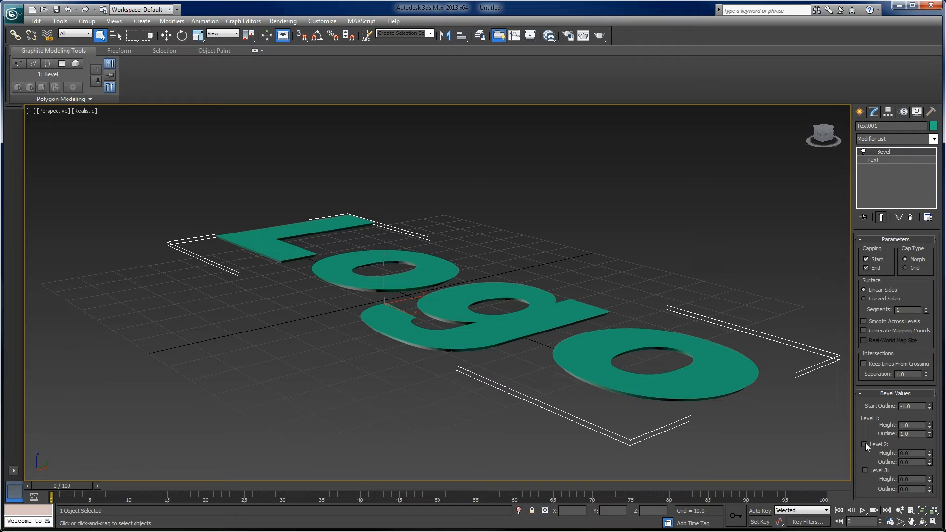
click(864, 443)
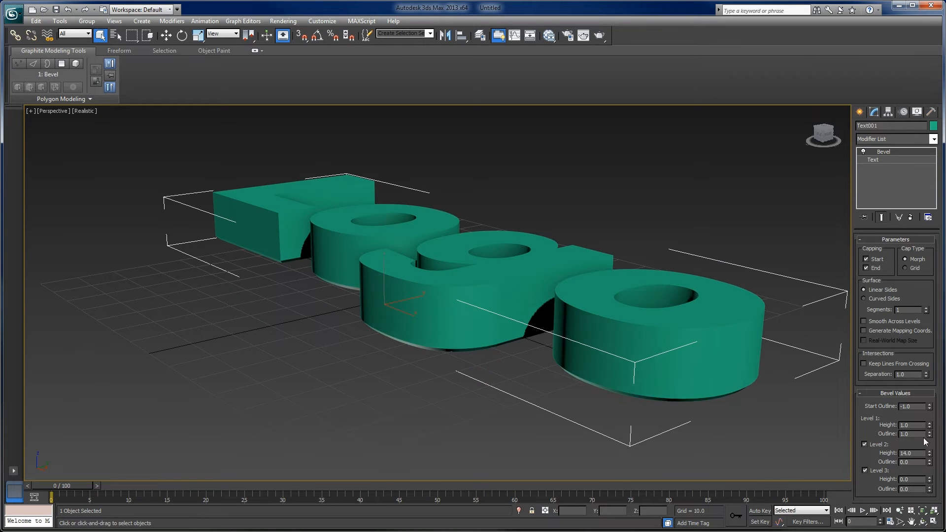
click(940, 451)
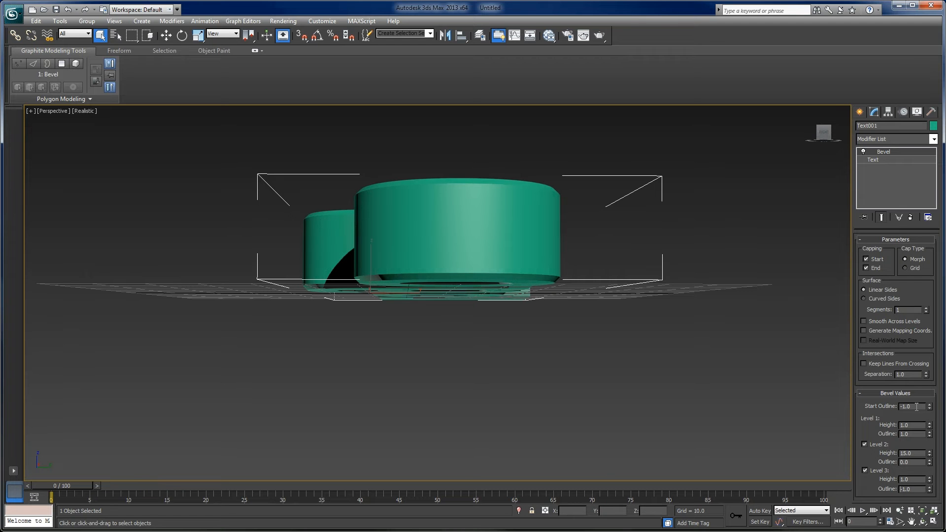
Step: Inspect the letters from several angles and raise the Level 2 bevel height to 20.0
drag(422, 241, 592, 364)
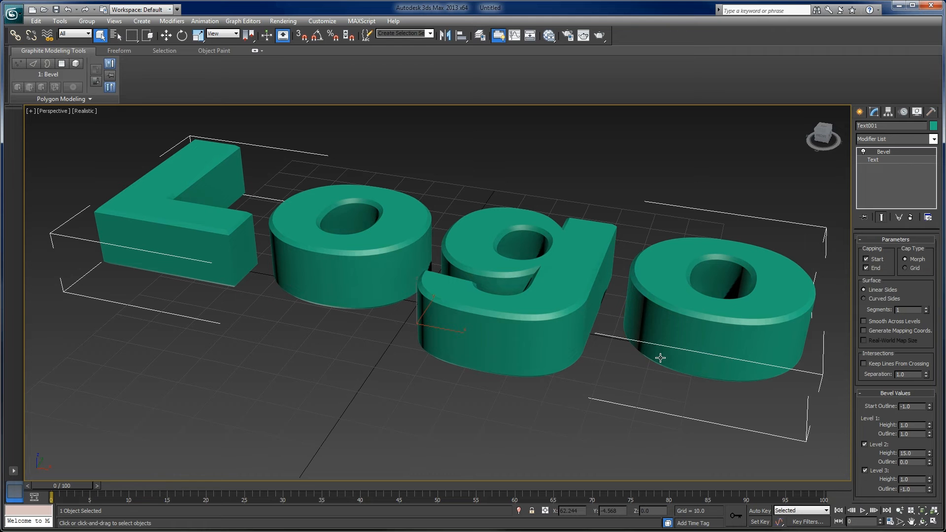
drag(660, 357, 561, 310)
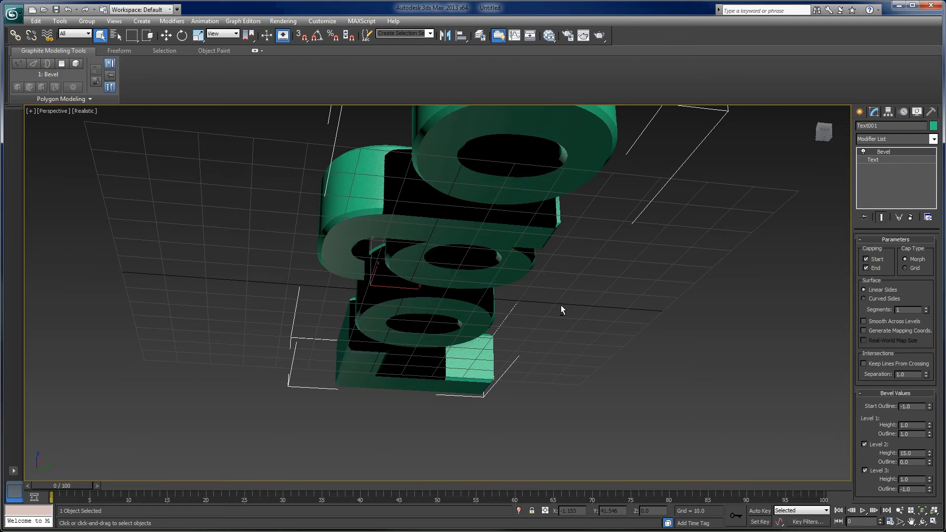
drag(561, 310, 700, 363)
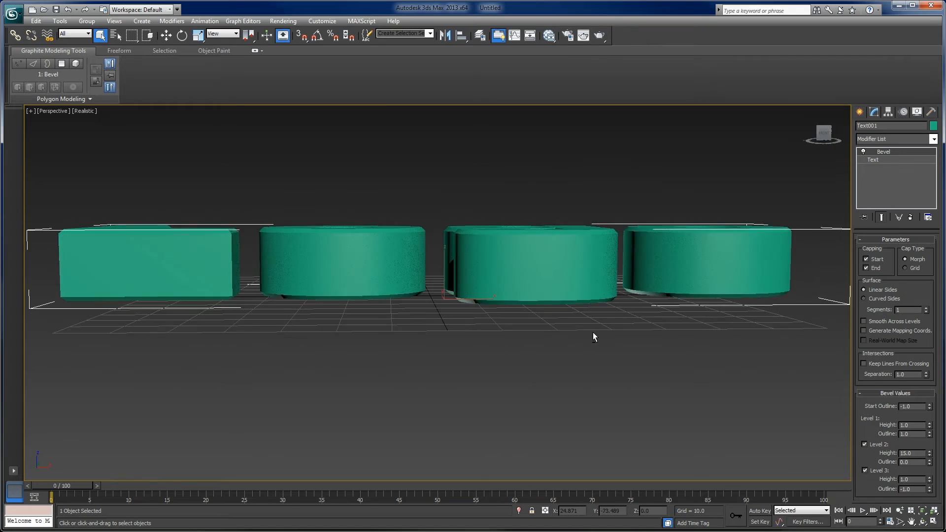
drag(594, 337, 601, 389)
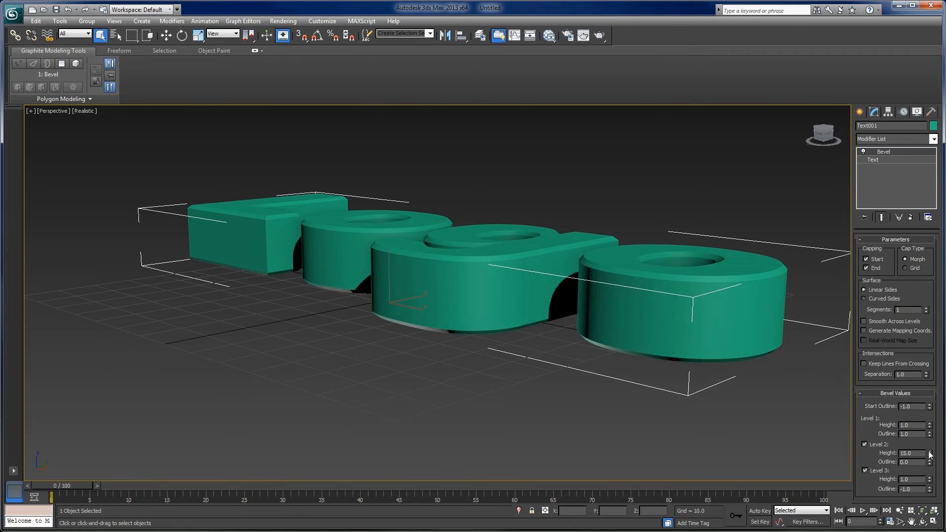
drag(930, 453, 929, 465)
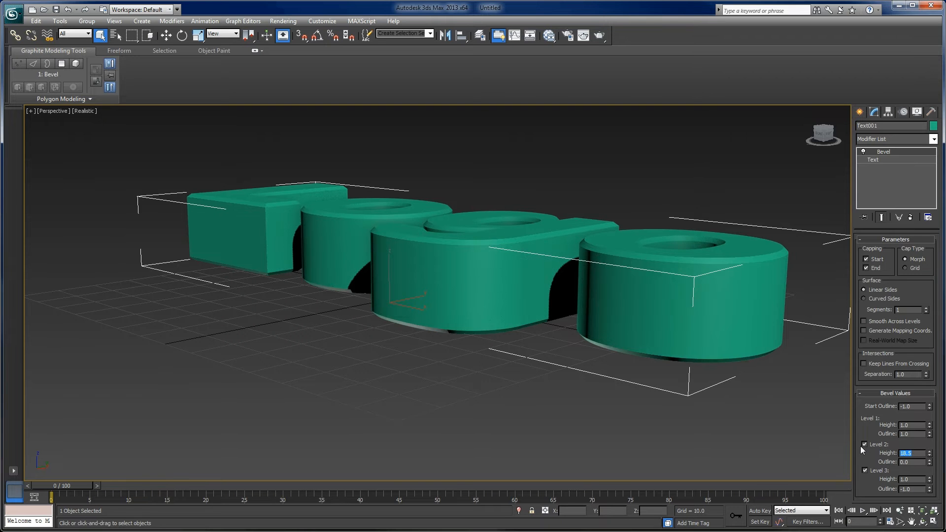
drag(923, 454, 923, 446)
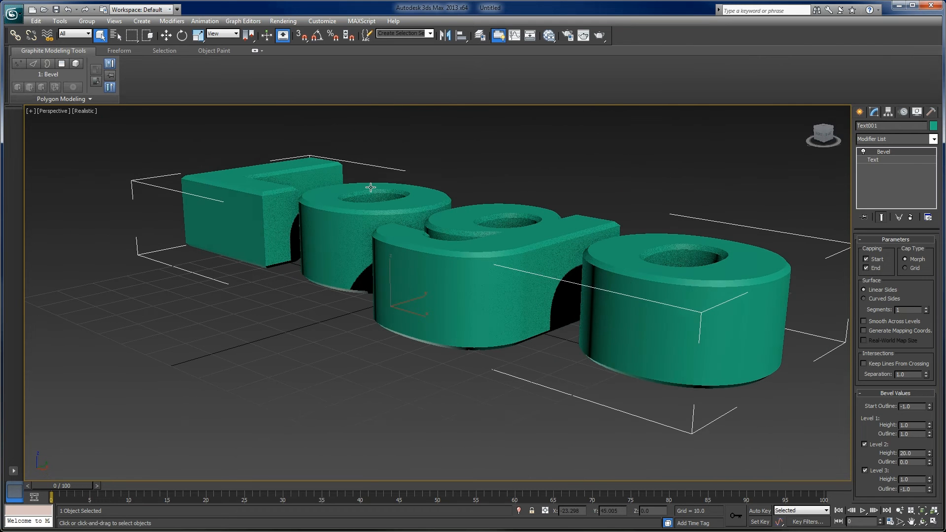
Step: Rotate the Logo text 90 degrees about X so the letters stand upright facing forward
click(180, 35)
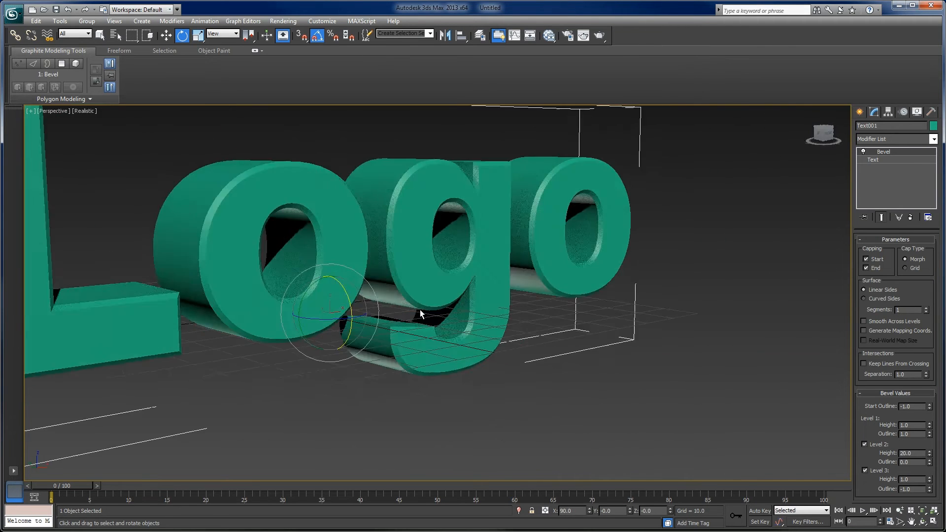
drag(423, 313, 344, 367)
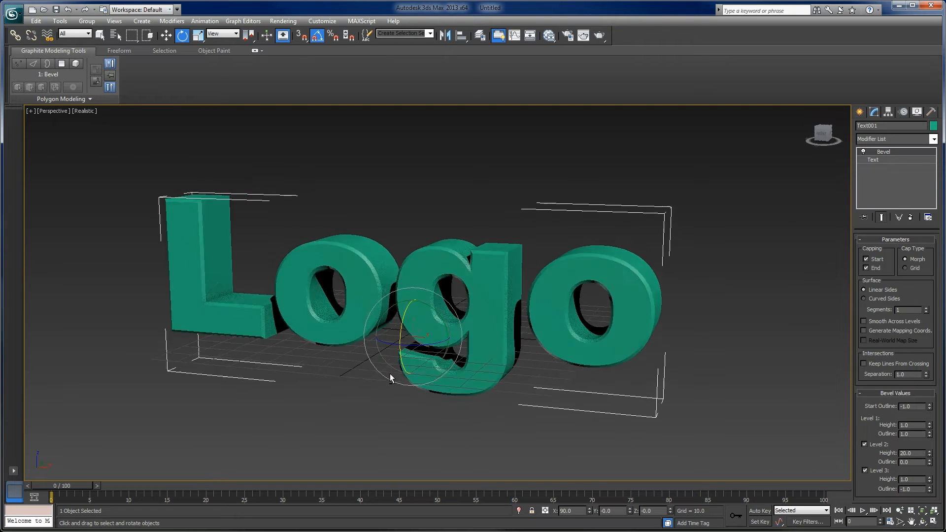
drag(390, 379, 371, 372)
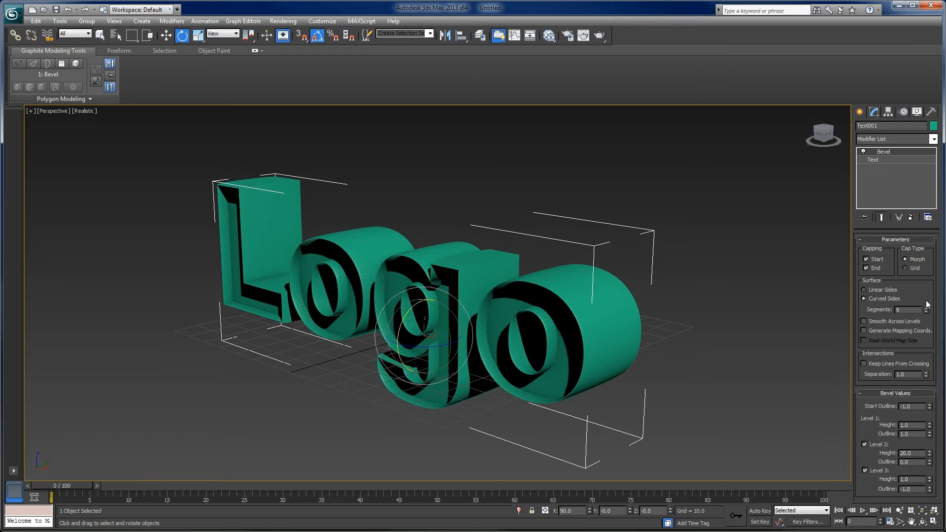
Step: Set linear bevel sides with one segment, rename the object TextLogo and move it to Z≈0
click(925, 311)
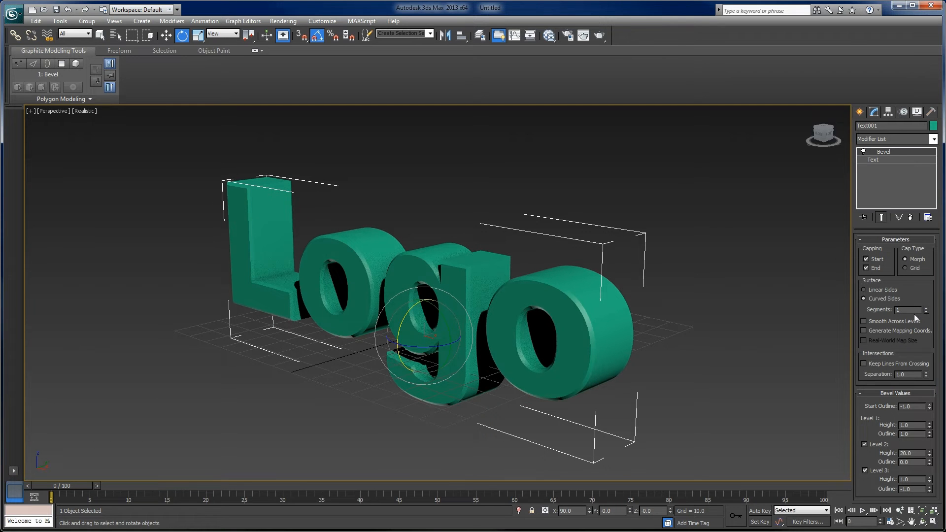
click(863, 290)
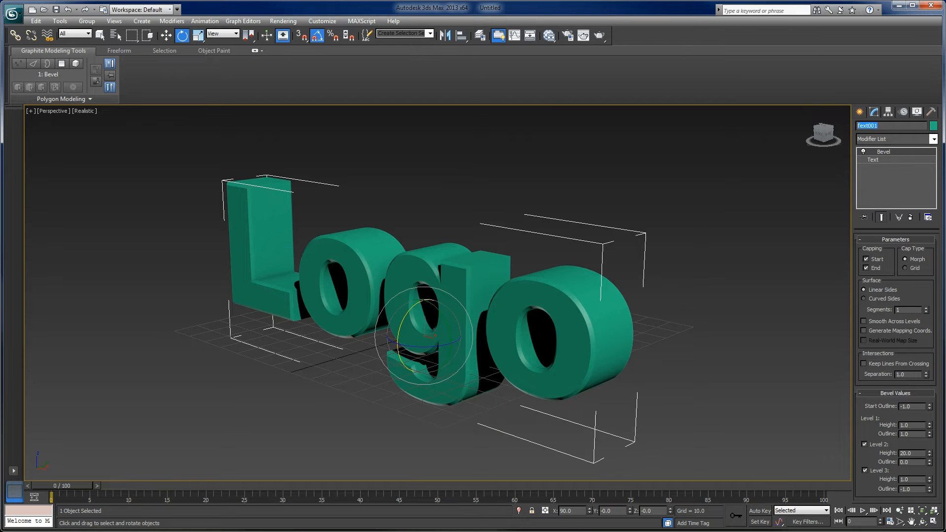
text(Tes)
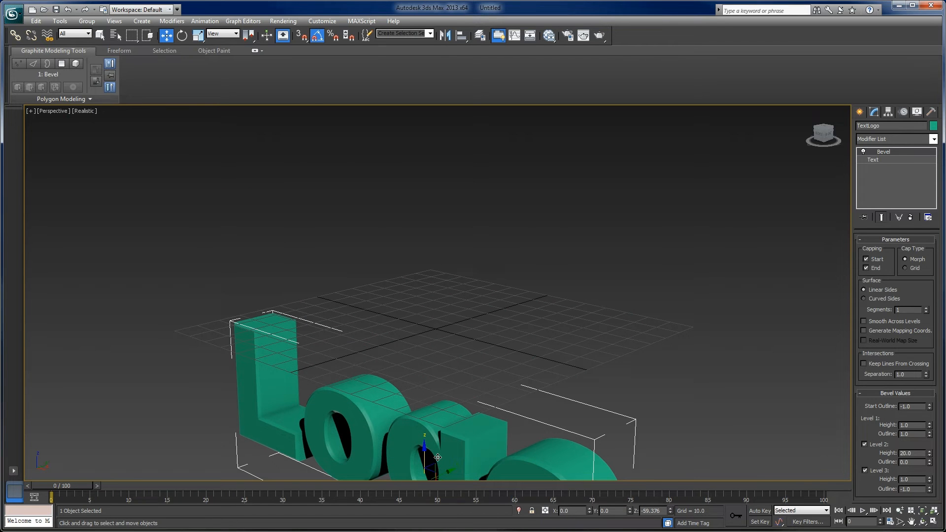
drag(438, 456, 426, 453)
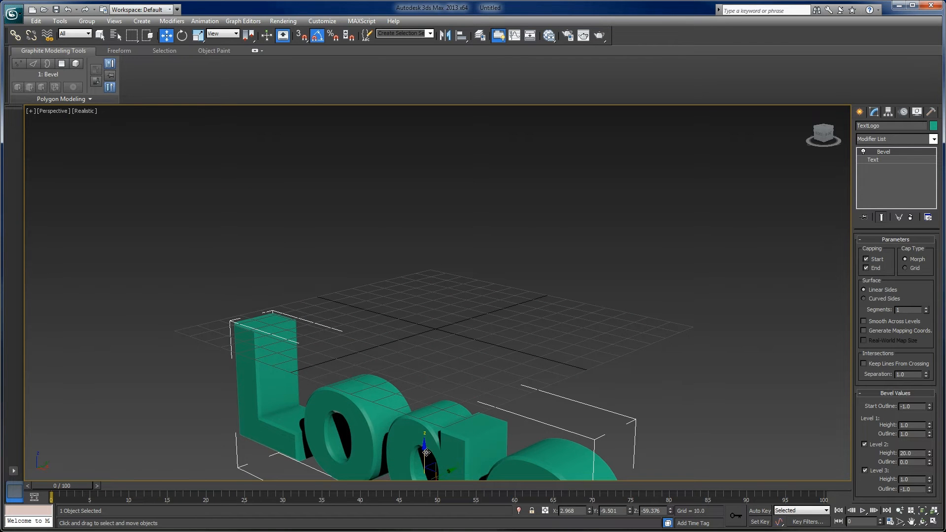
drag(426, 453, 416, 248)
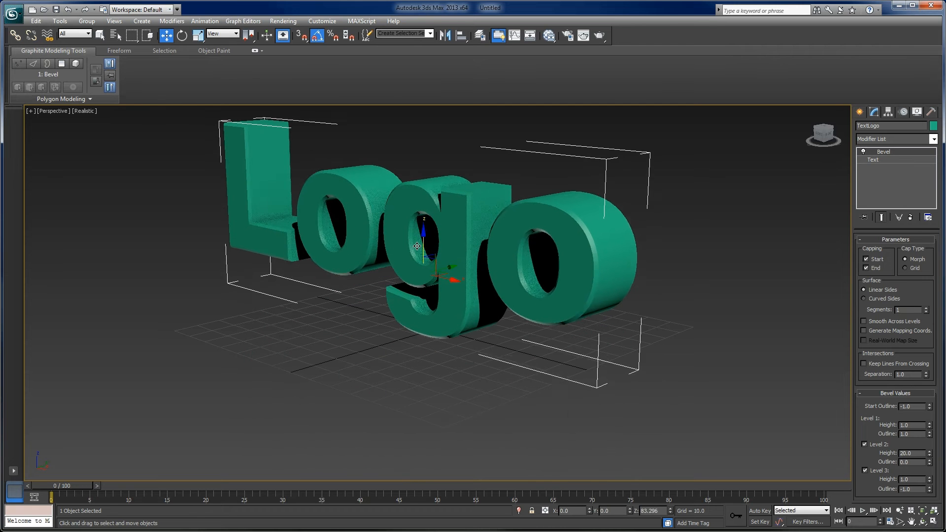
drag(416, 247, 421, 279)
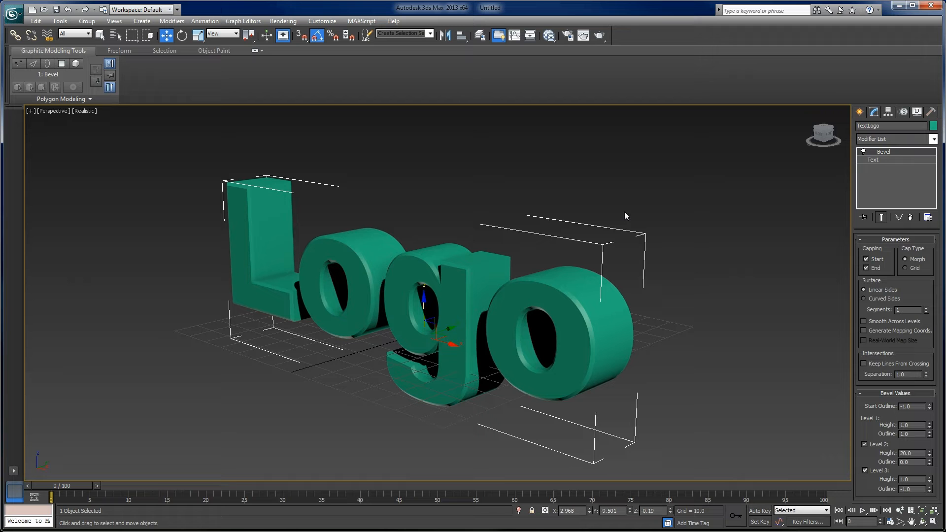
click(919, 139)
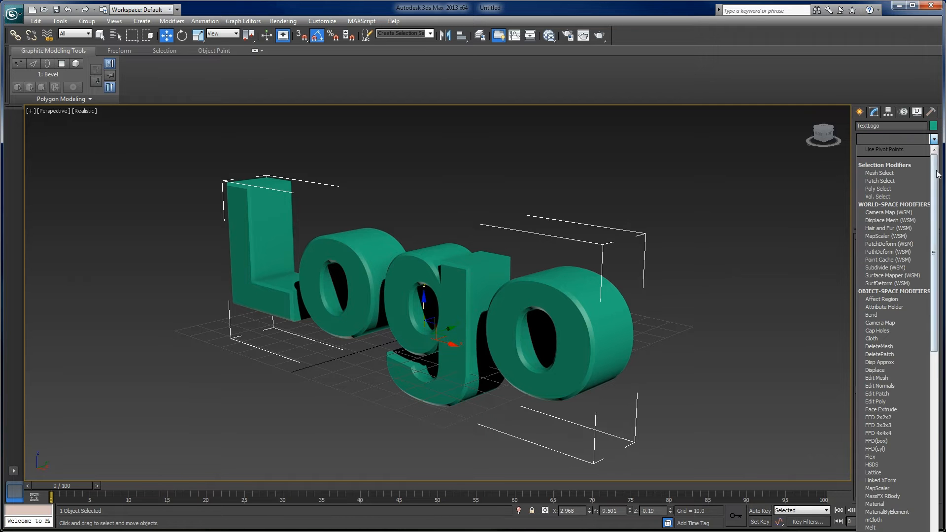
Step: Add a Slice modifier, make its slice plane horizontal and set Slice Type to Remove Bottom
scroll(down, 3)
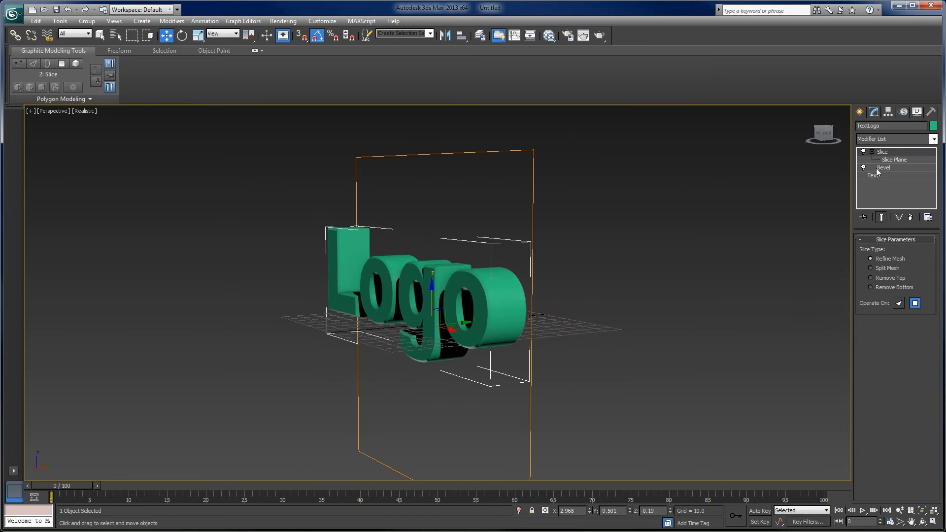
click(893, 160)
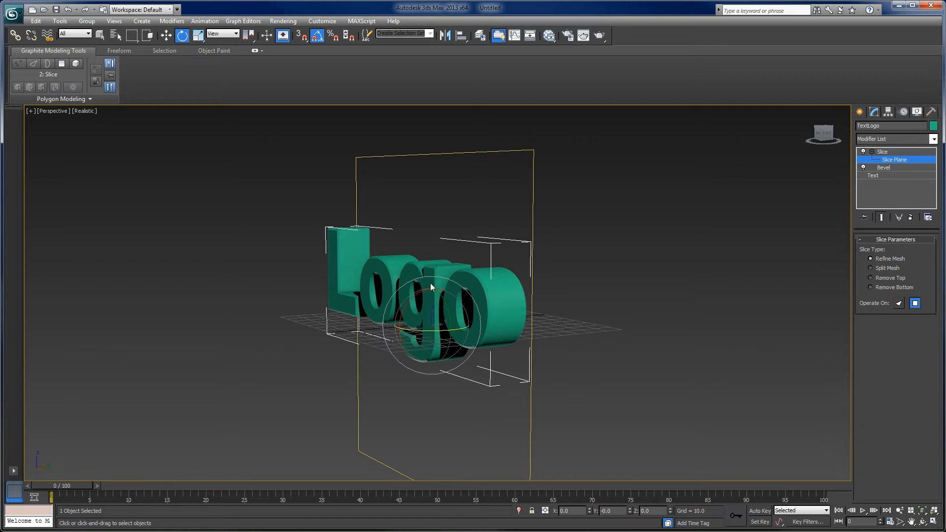
mouse_move(318, 34)
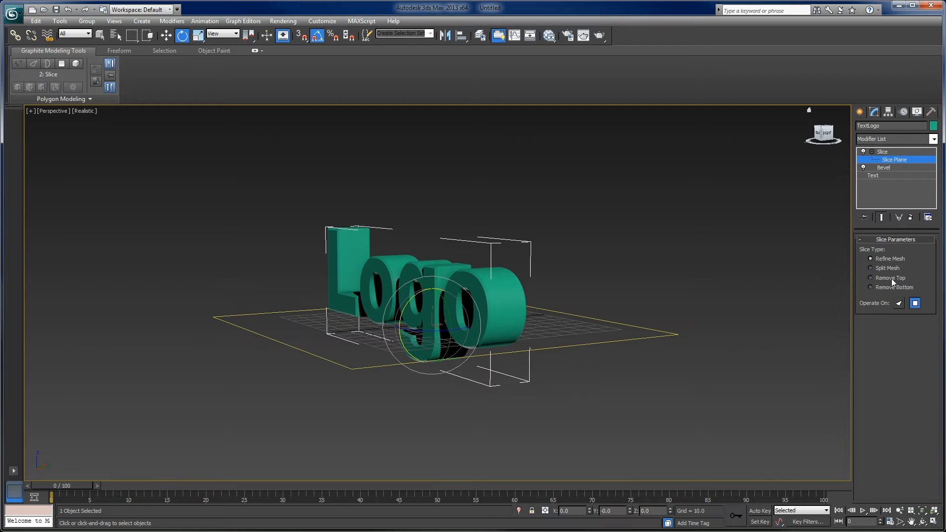
click(871, 288)
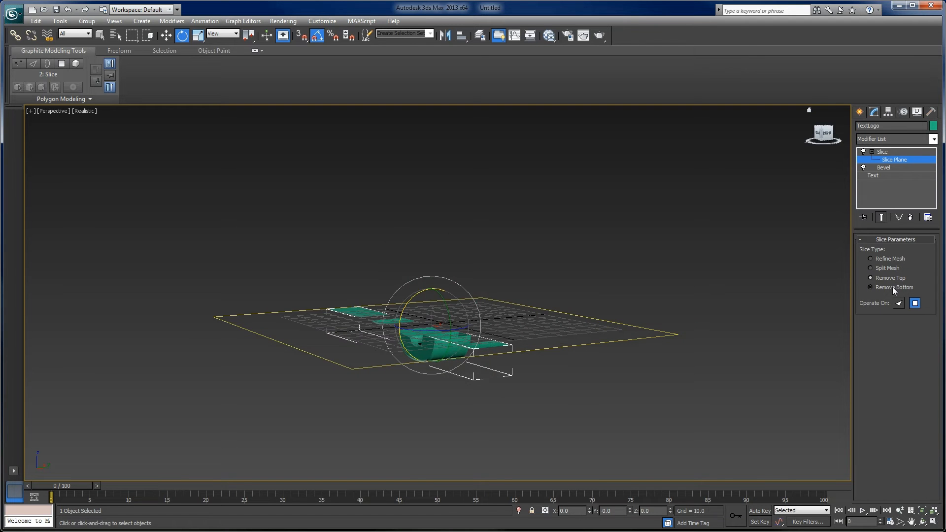
click(871, 288)
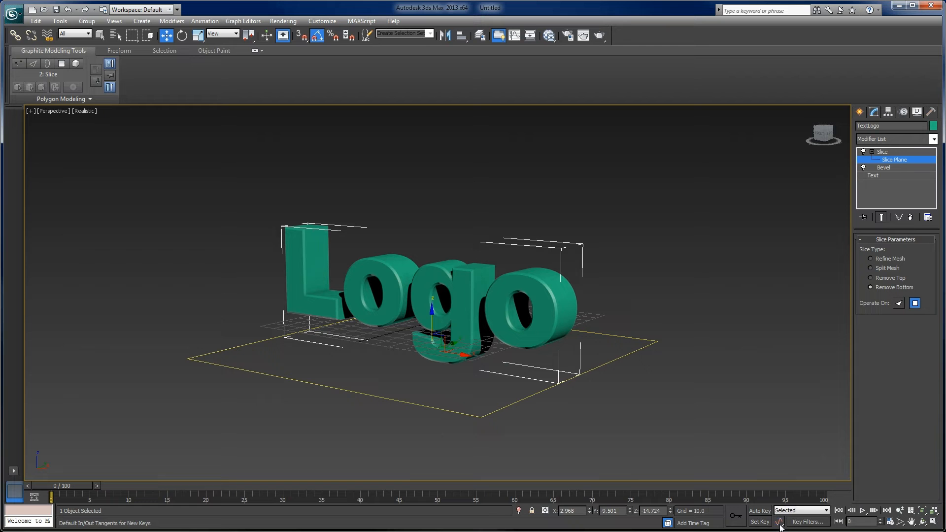
mouse_move(776, 522)
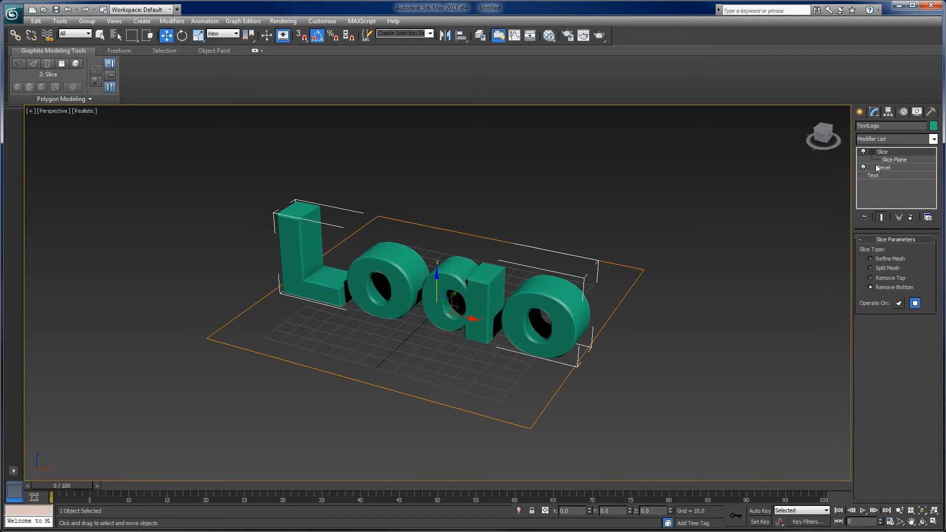
Step: Create an ExposeTm helper in the viewport with TextLogo as its exposed node
click(860, 111)
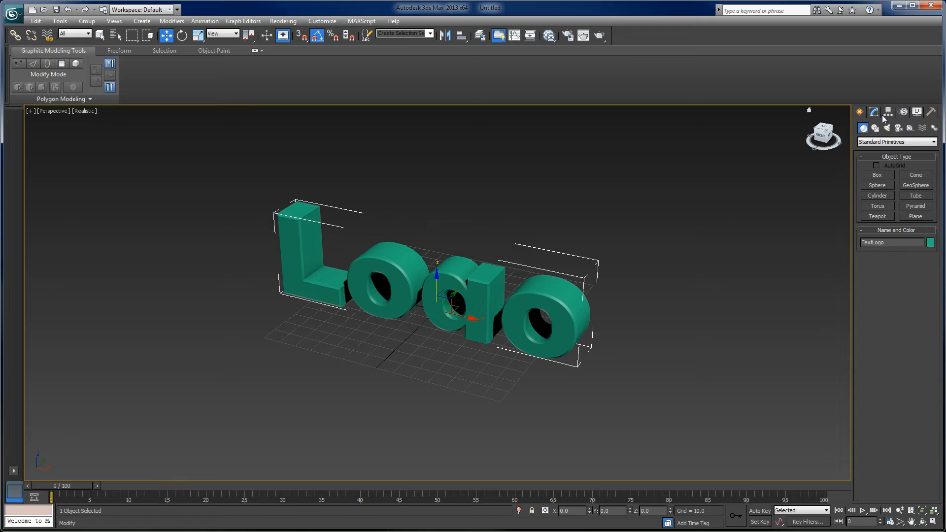
click(923, 128)
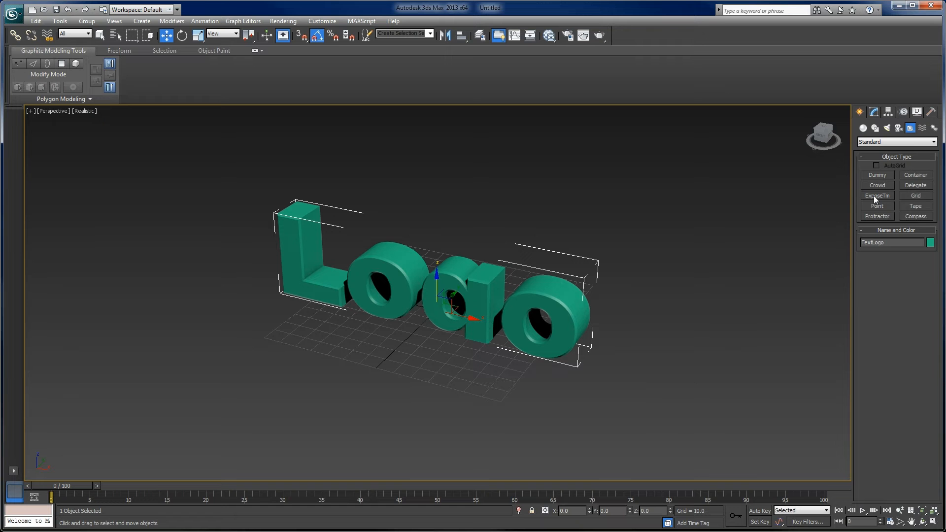
click(877, 196)
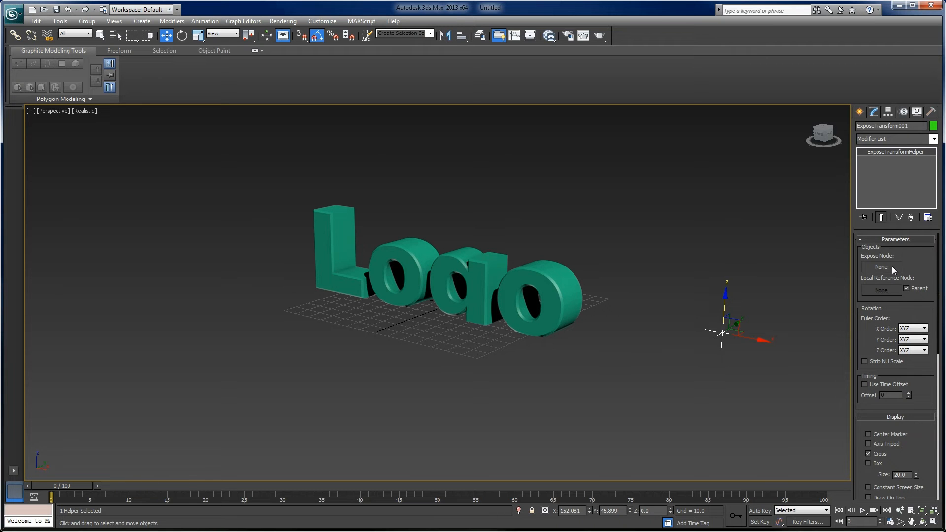
click(881, 267)
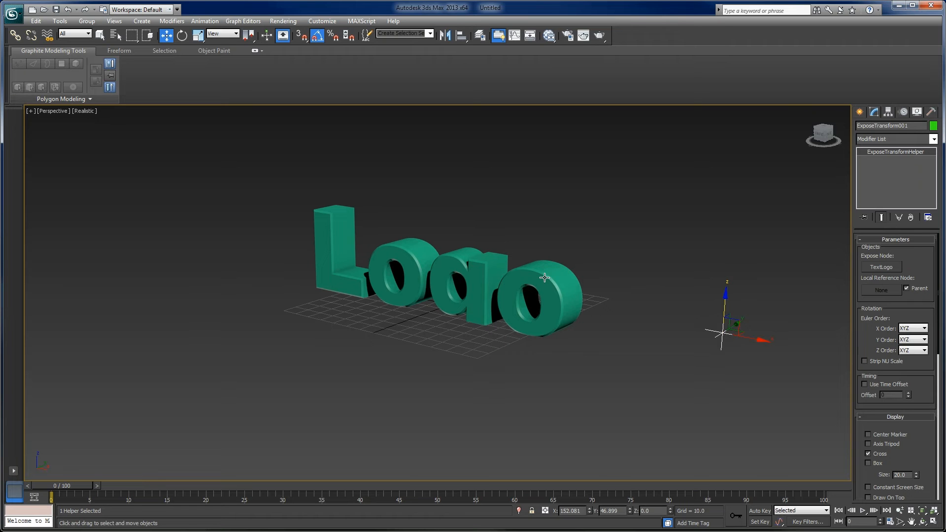
mouse_move(529, 284)
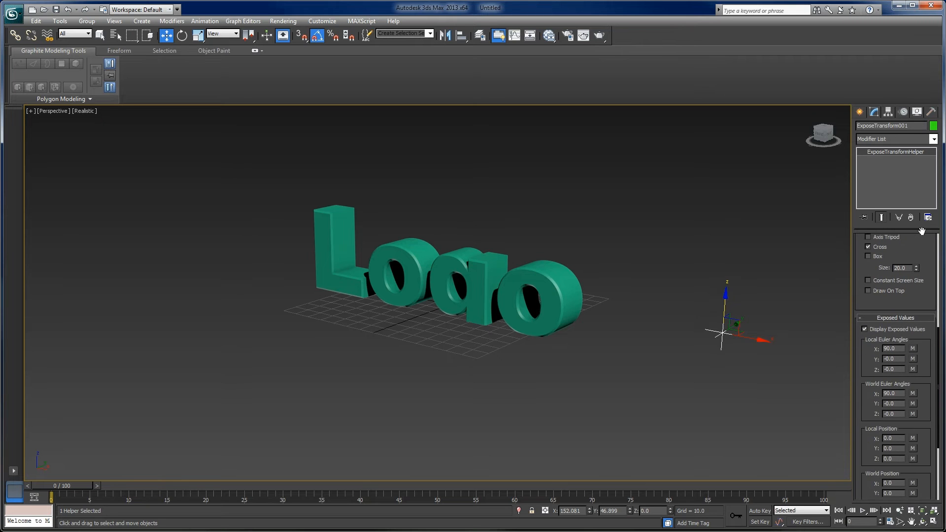
mouse_move(926, 373)
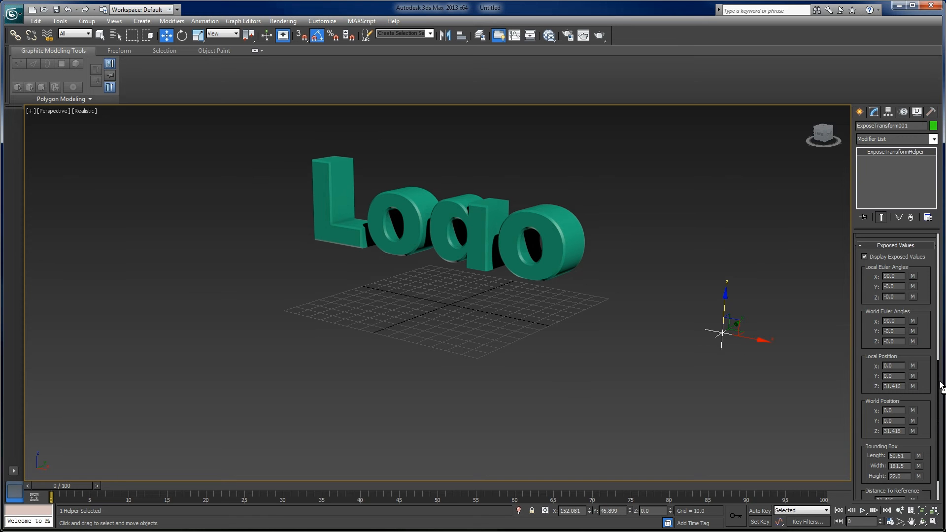
mouse_move(872, 384)
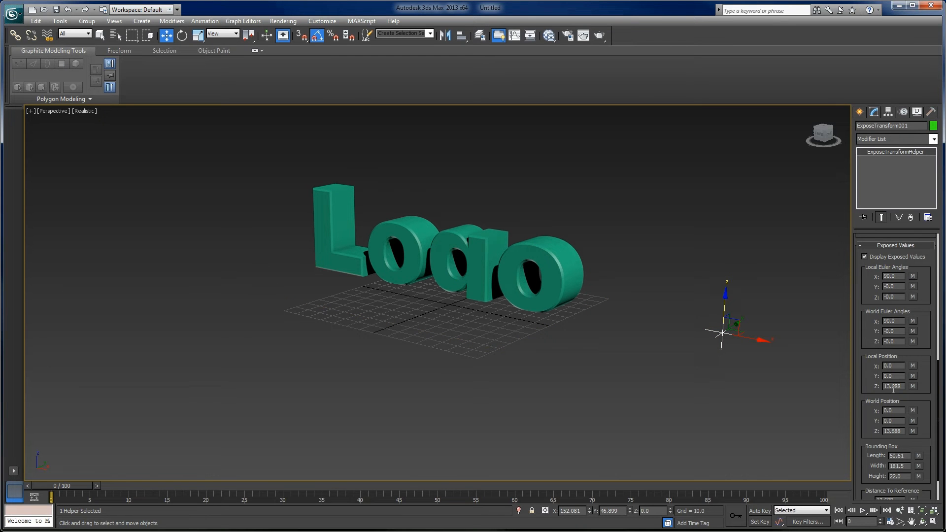
mouse_move(641, 305)
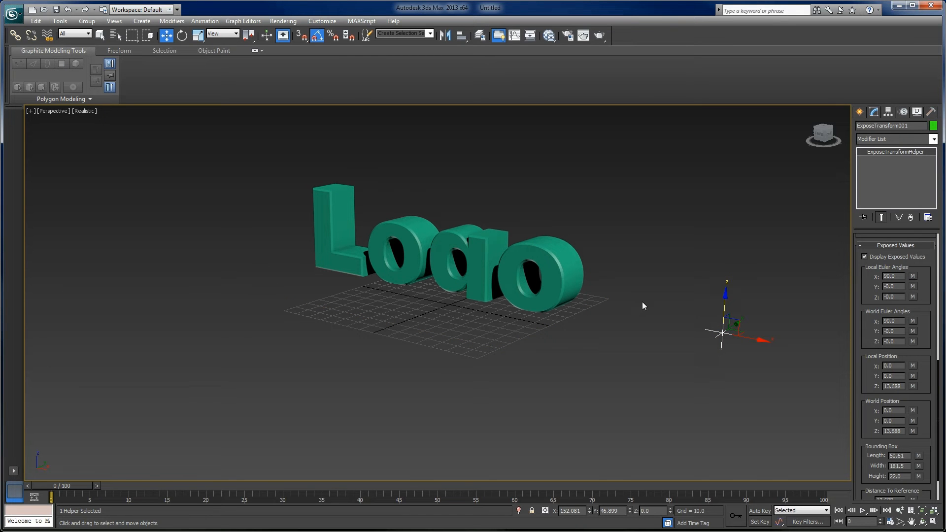
mouse_move(536, 262)
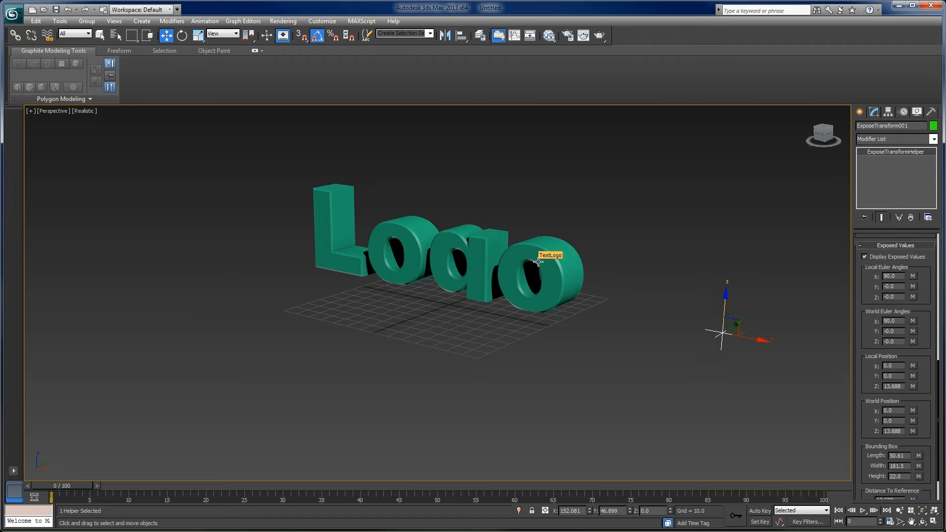
mouse_move(515, 264)
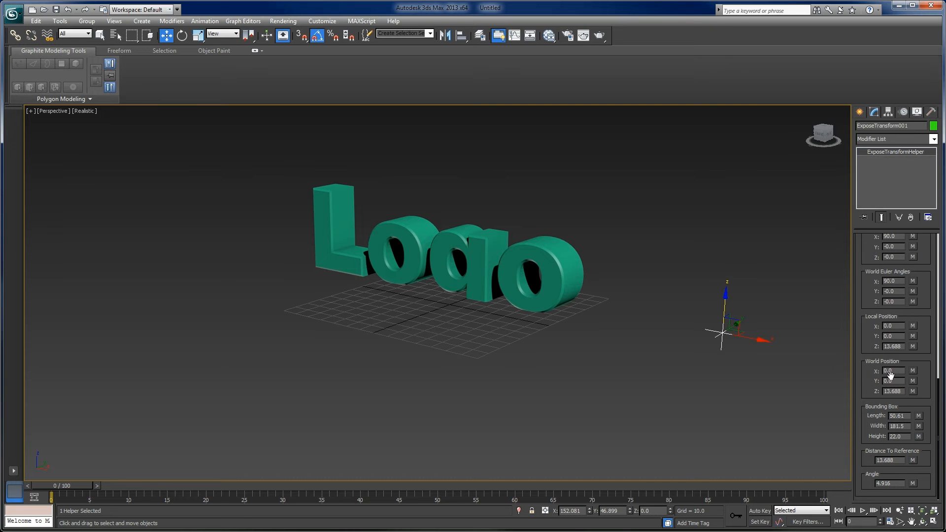
mouse_move(882, 398)
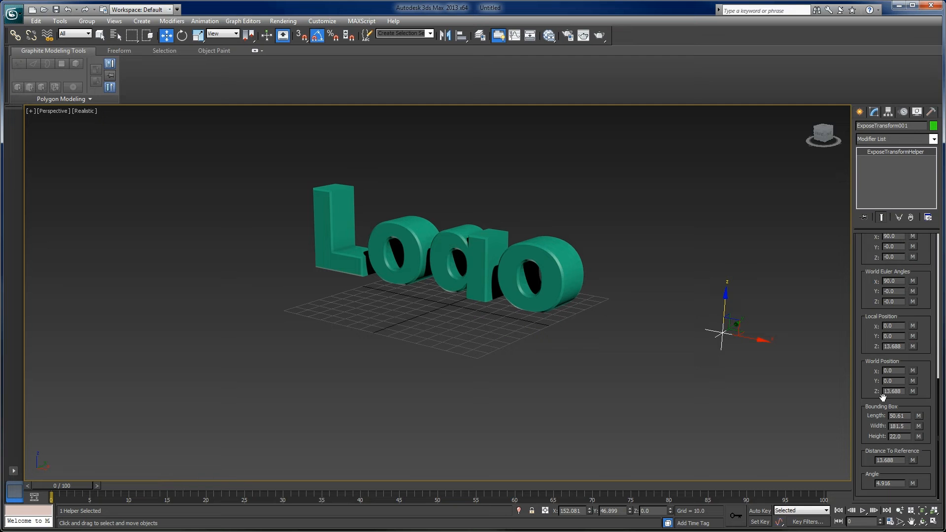
mouse_move(659, 359)
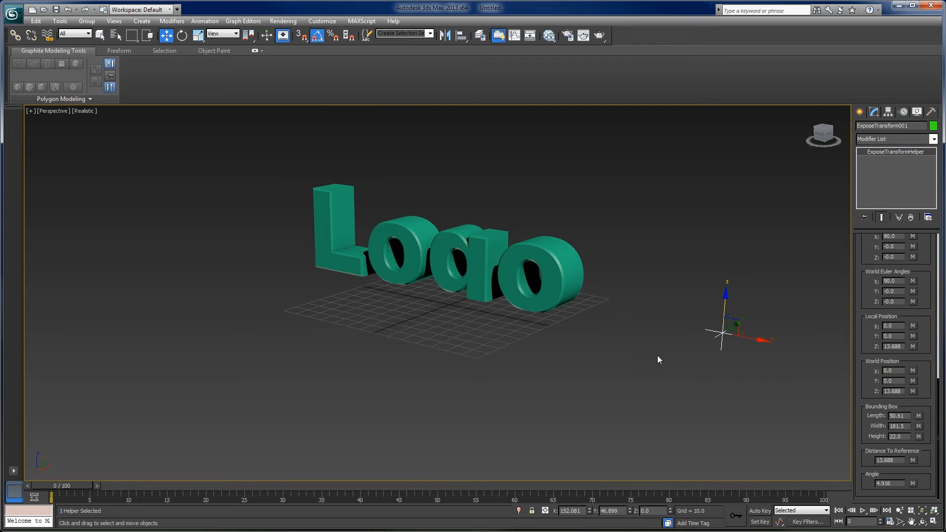
Step: Orbit around the Logo text to view it from below and return to the front
drag(721, 331, 694, 319)
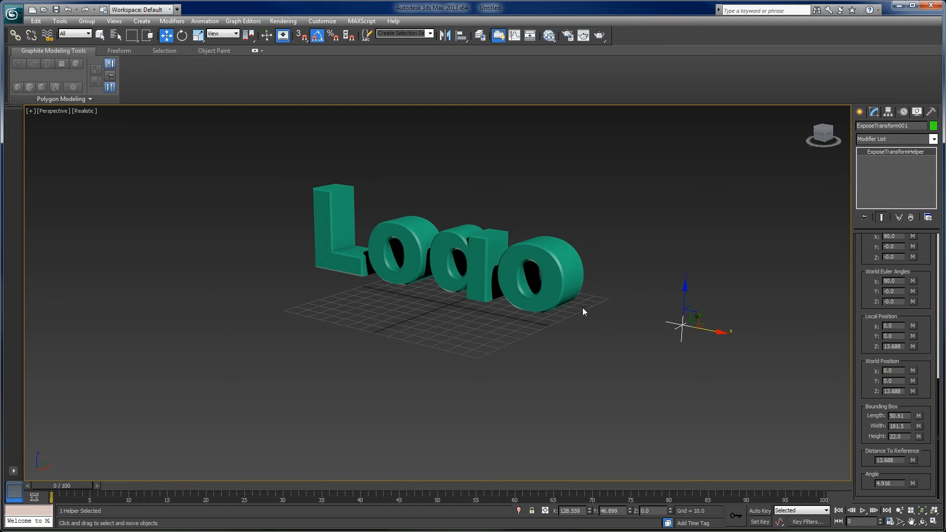
drag(583, 312, 638, 272)
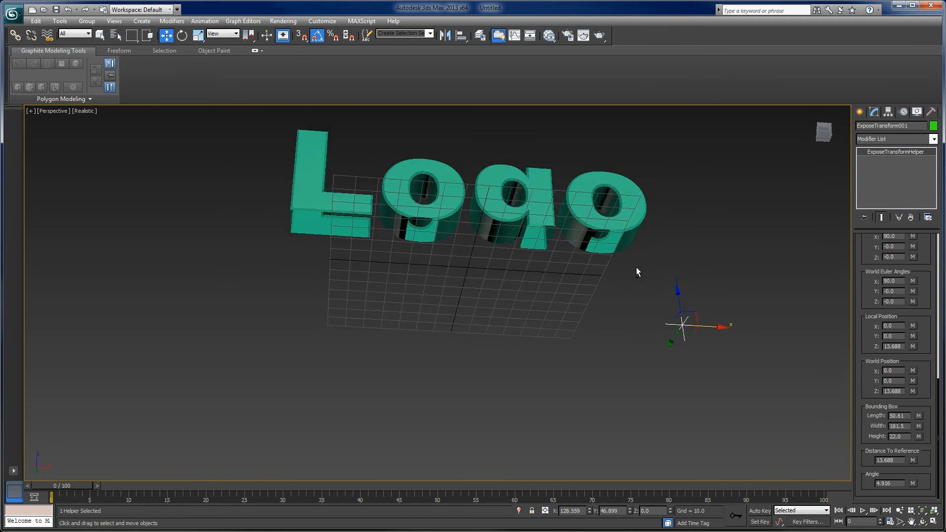
drag(637, 272, 561, 307)
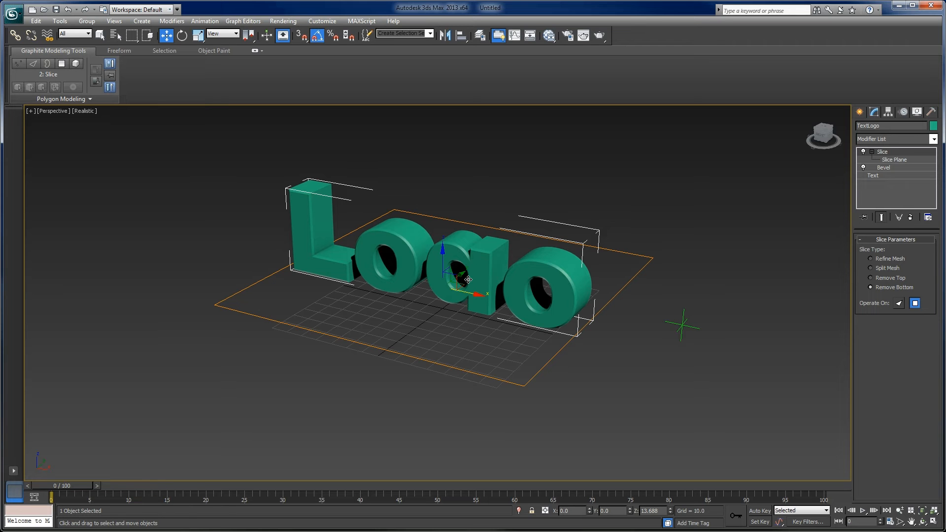
mouse_move(521, 276)
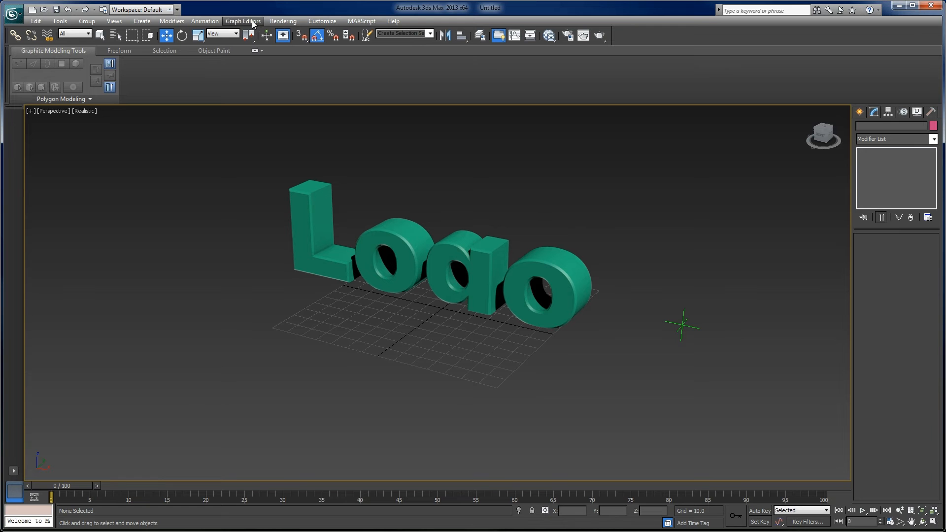
Step: Bring up the Parameter Wiring dialog from the Animation menu with nothing selected
click(172, 21)
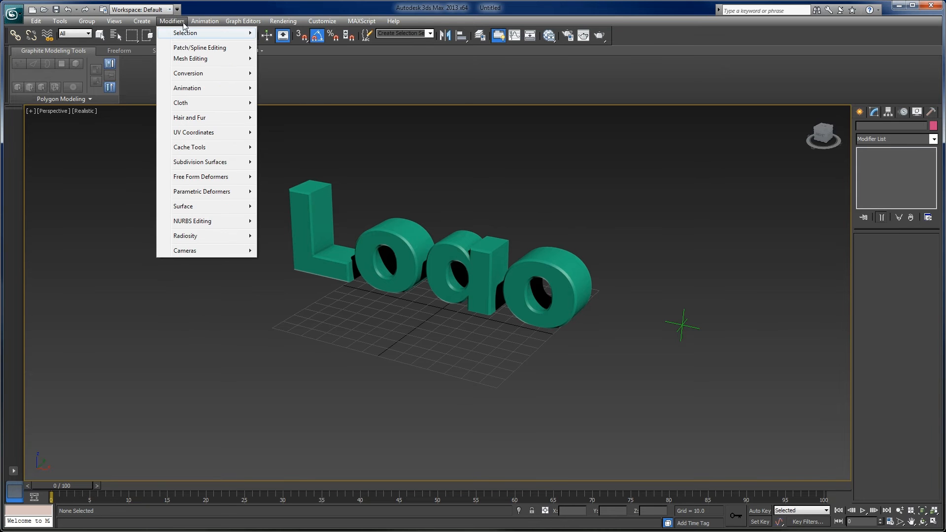
click(205, 21)
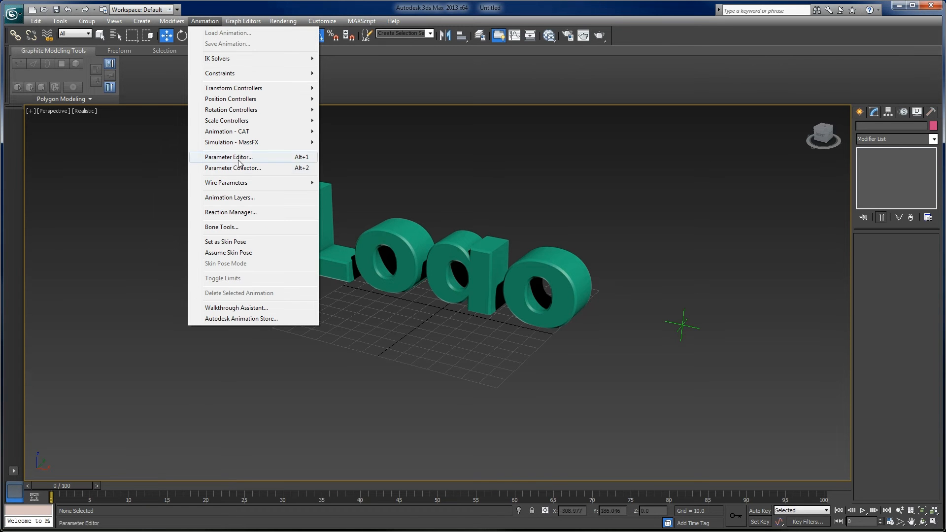
mouse_move(226, 183)
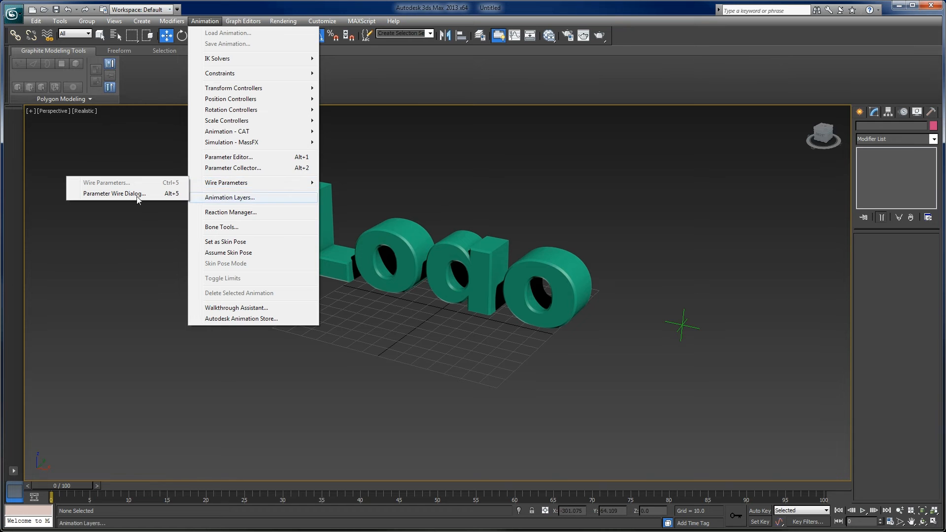
click(114, 194)
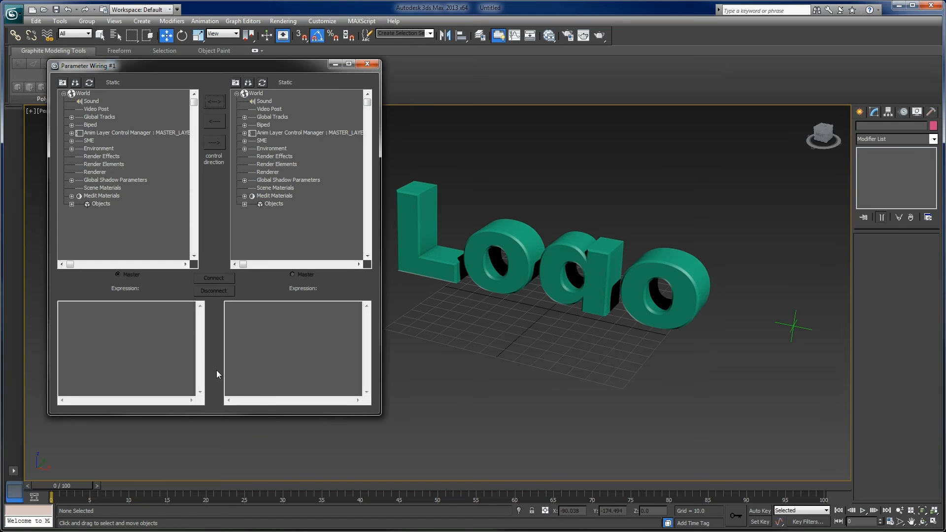
Step: In the left tree, expand TextLogo > Modified Object > Slice > Slice Plane > Position and select Y Position
click(71, 203)
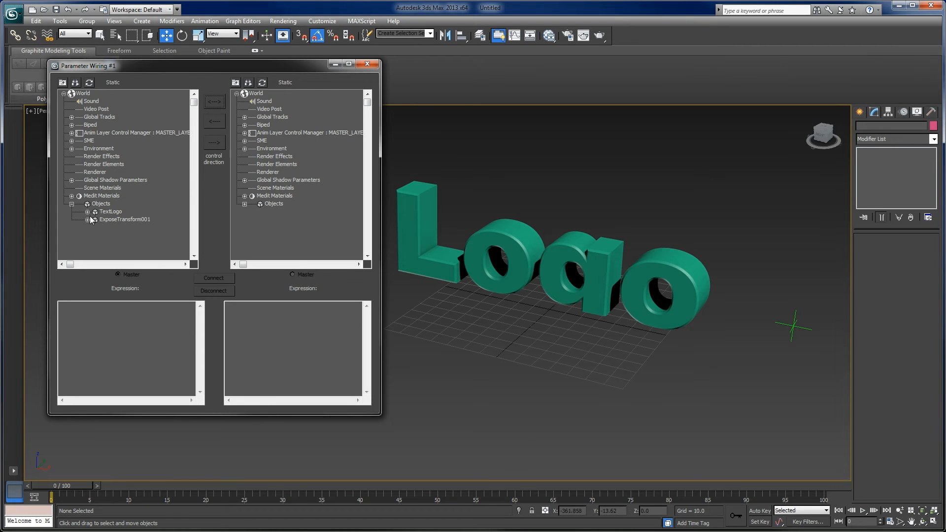
click(95, 211)
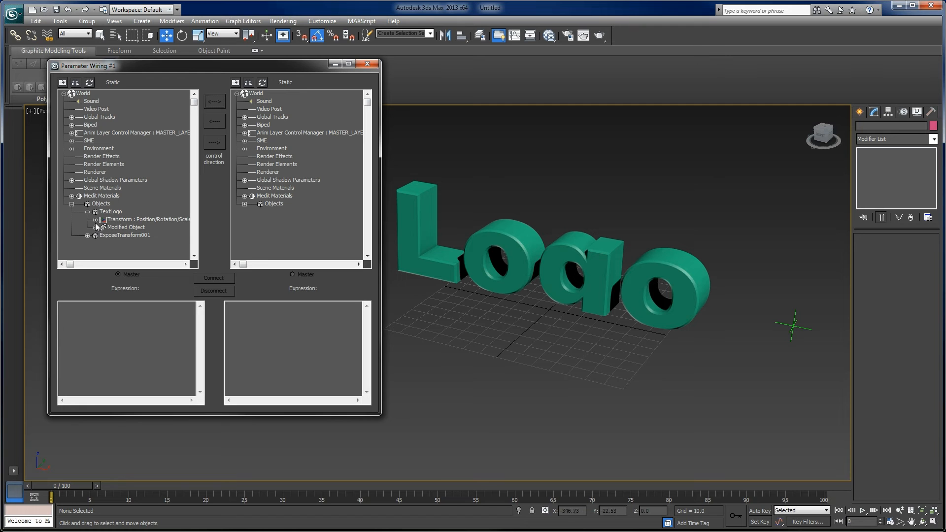
click(96, 227)
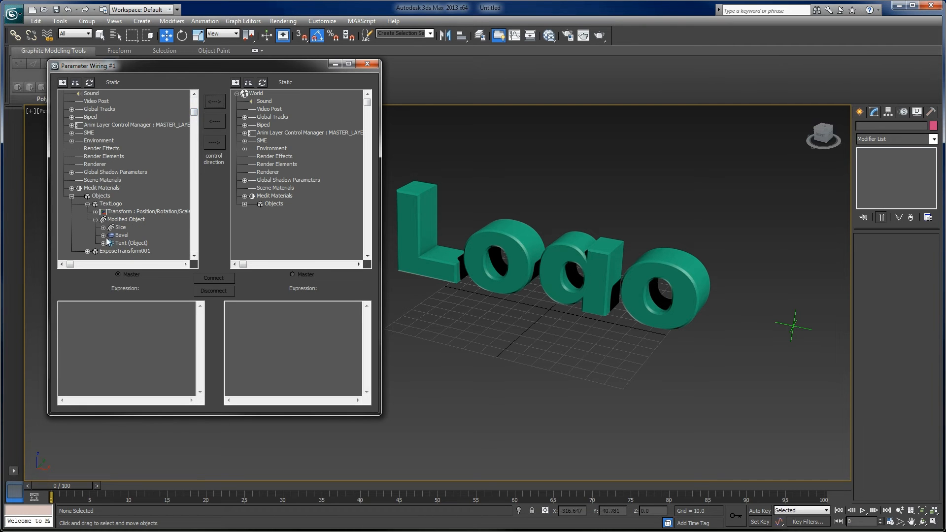
click(102, 227)
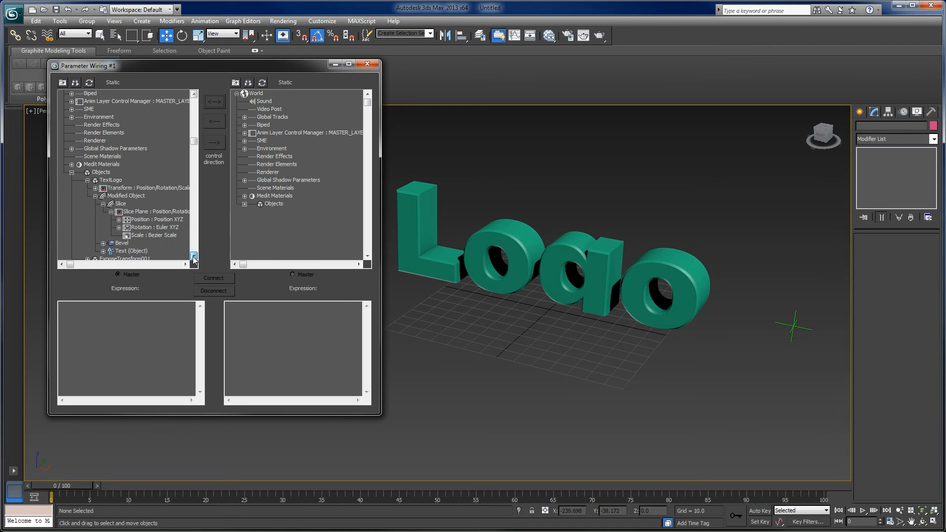
click(119, 219)
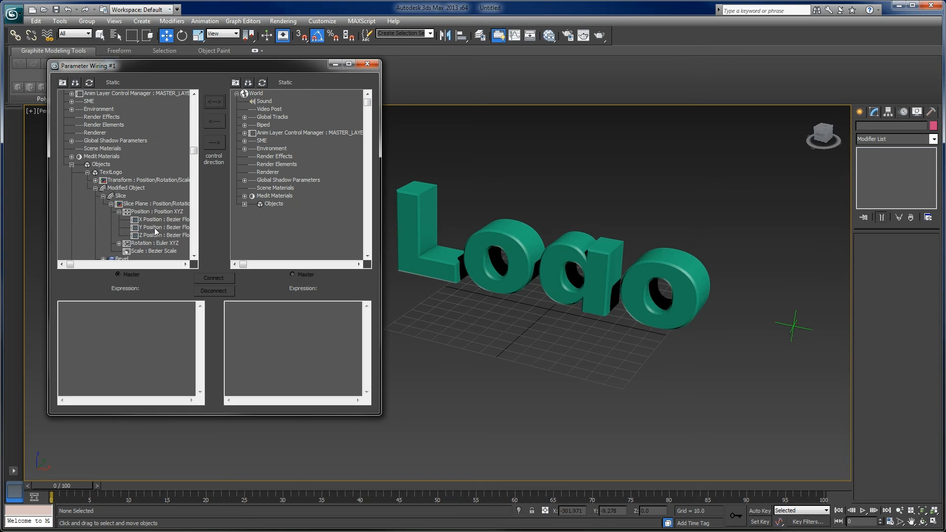
click(158, 227)
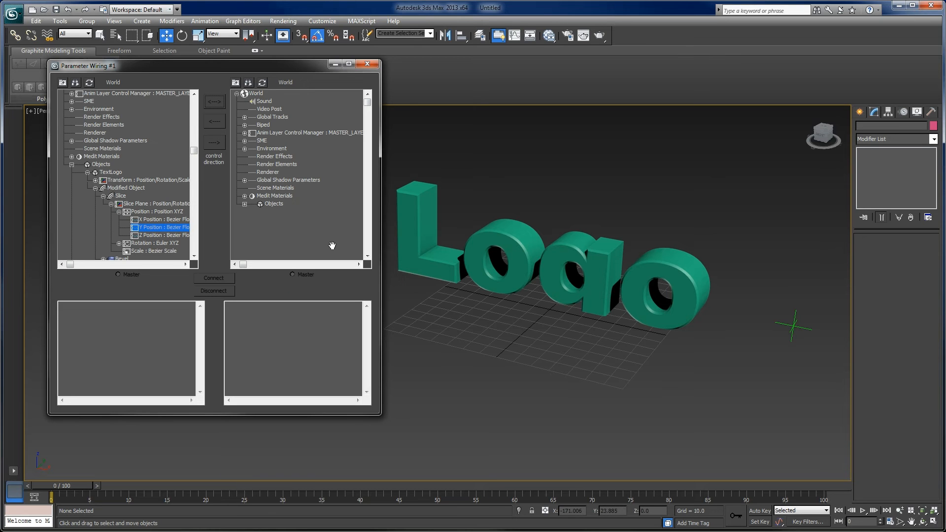
click(163, 227)
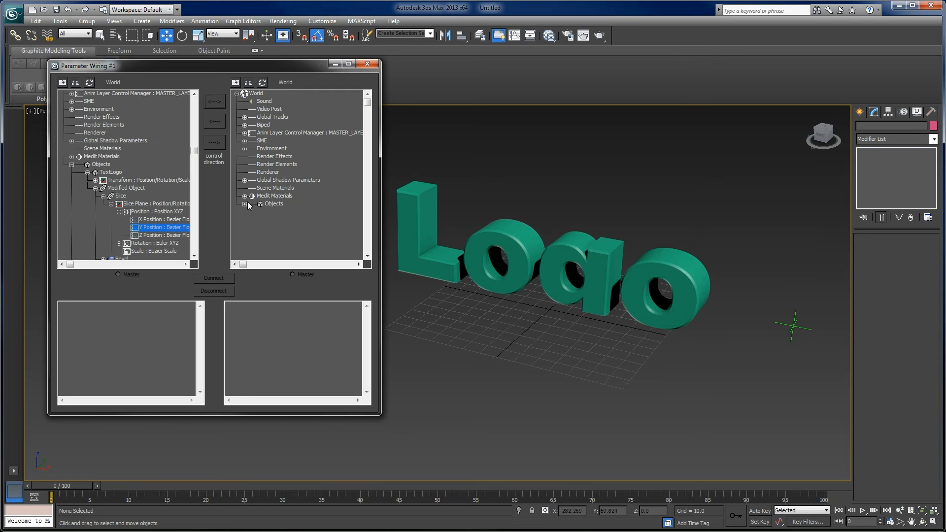
Step: In the right tree, expand ExposeTransform001 and select World Position Z
click(245, 203)
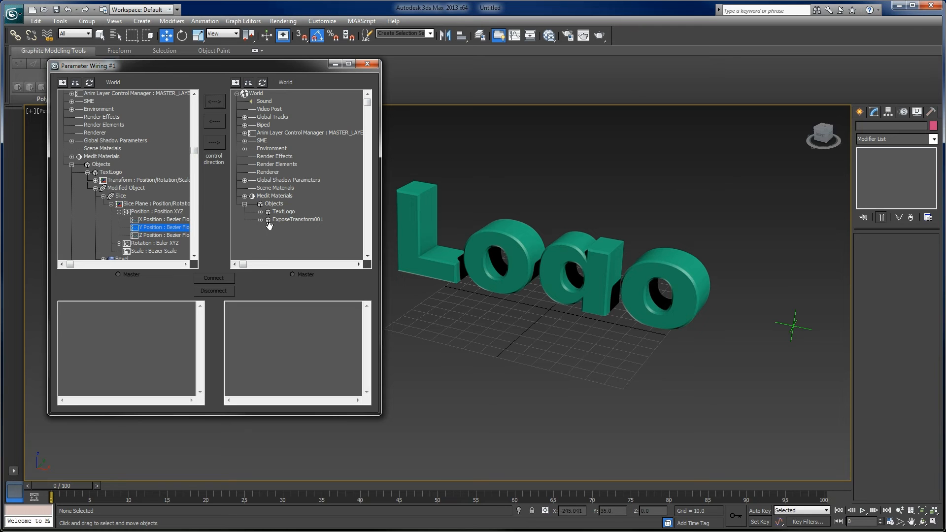
click(261, 219)
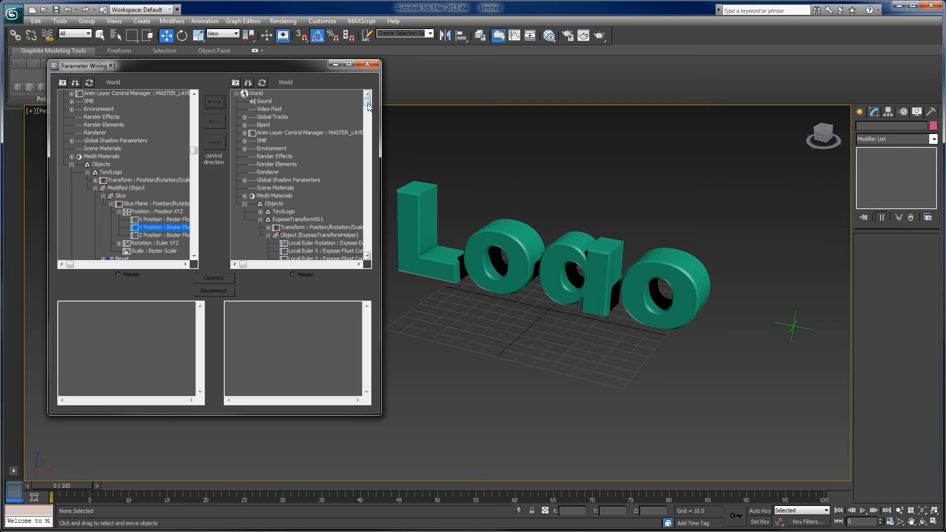
scroll(down, 3)
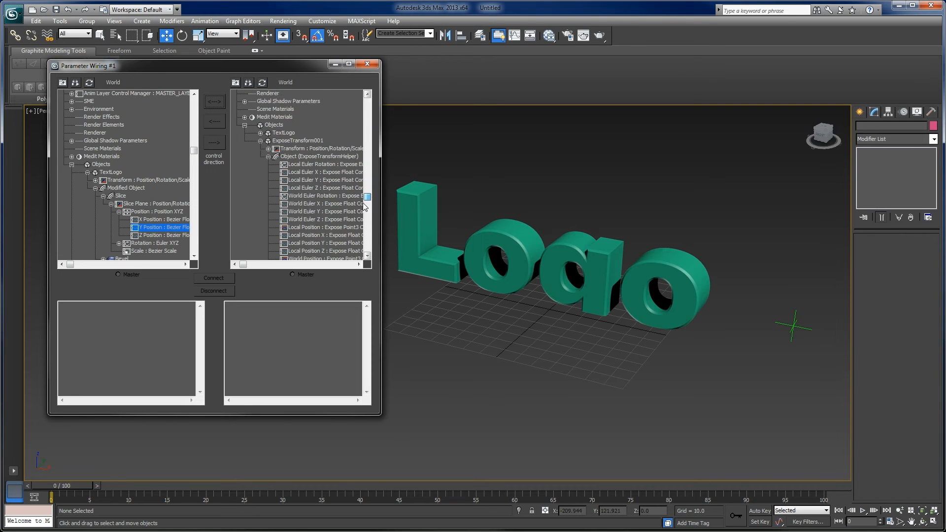
scroll(down, 3)
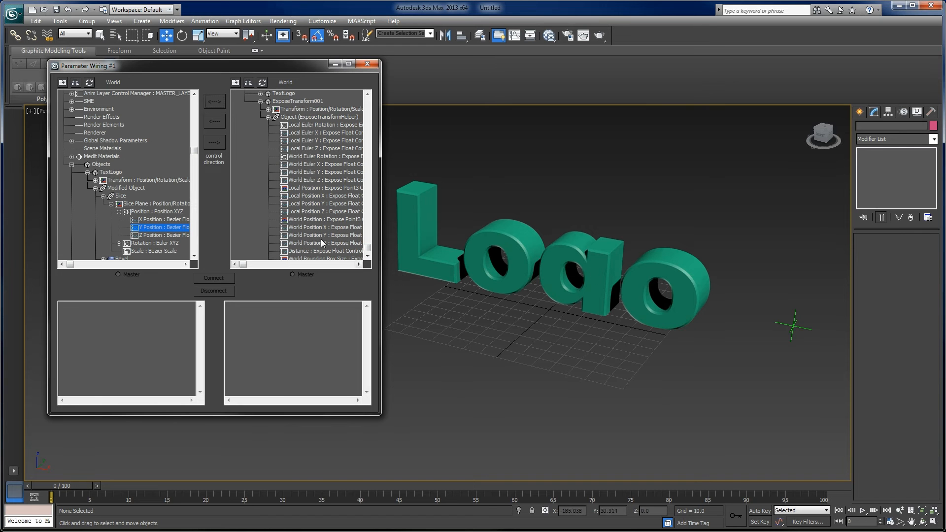
click(314, 242)
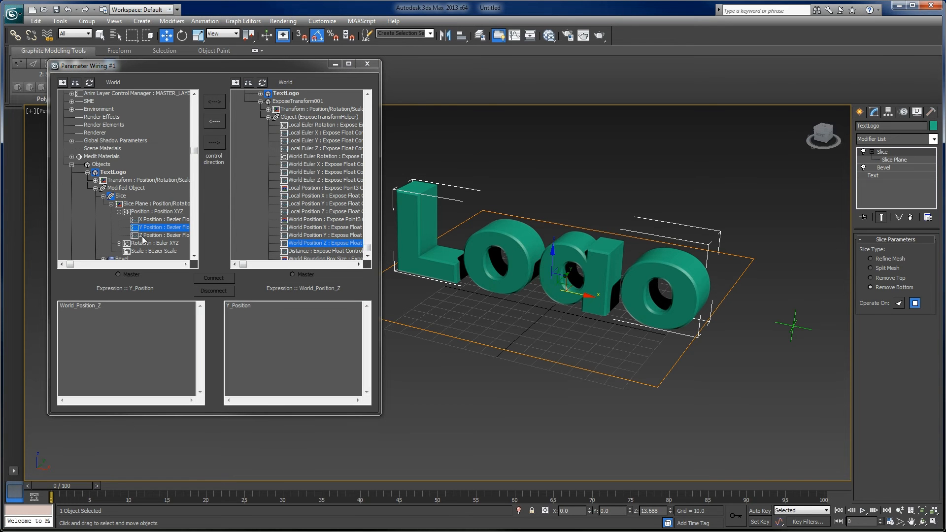
mouse_move(188, 243)
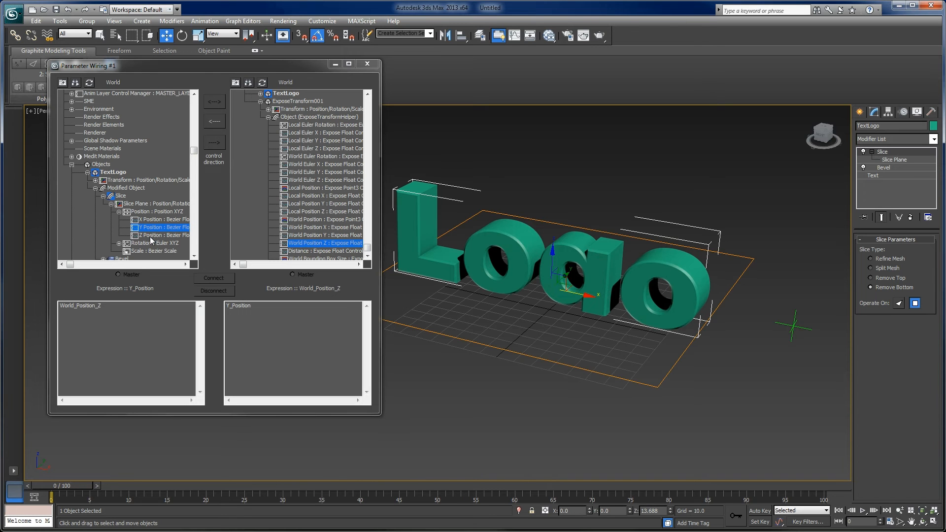
Step: Connect slice plane Y Position to the helper's World Position Z, driven right-to-left
click(152, 234)
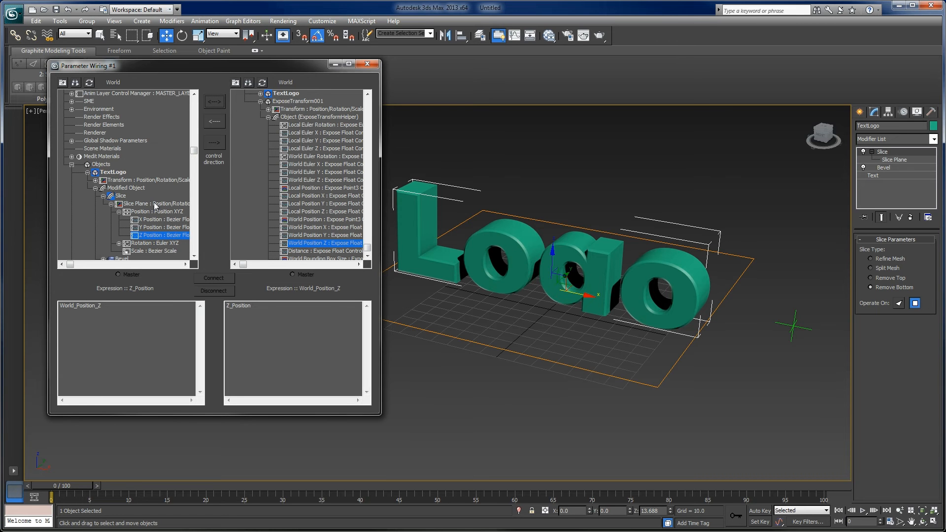
click(158, 226)
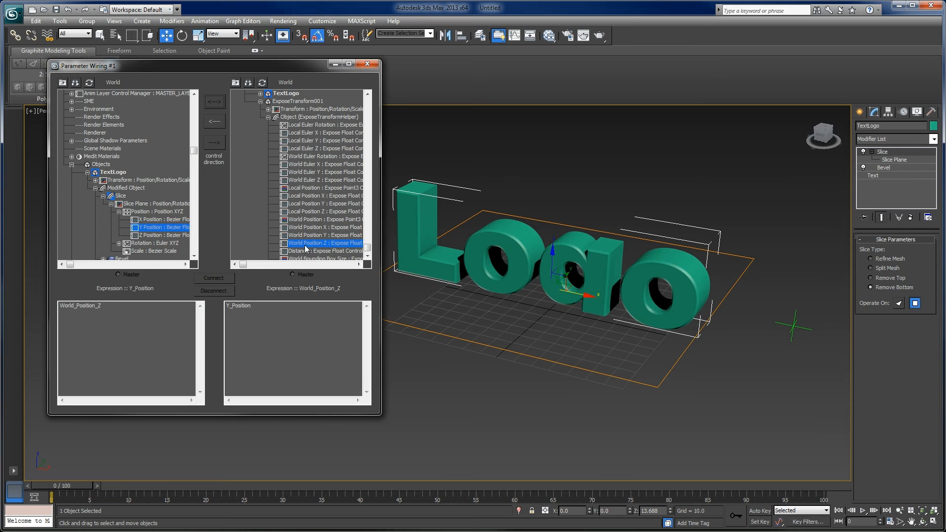
mouse_move(311, 246)
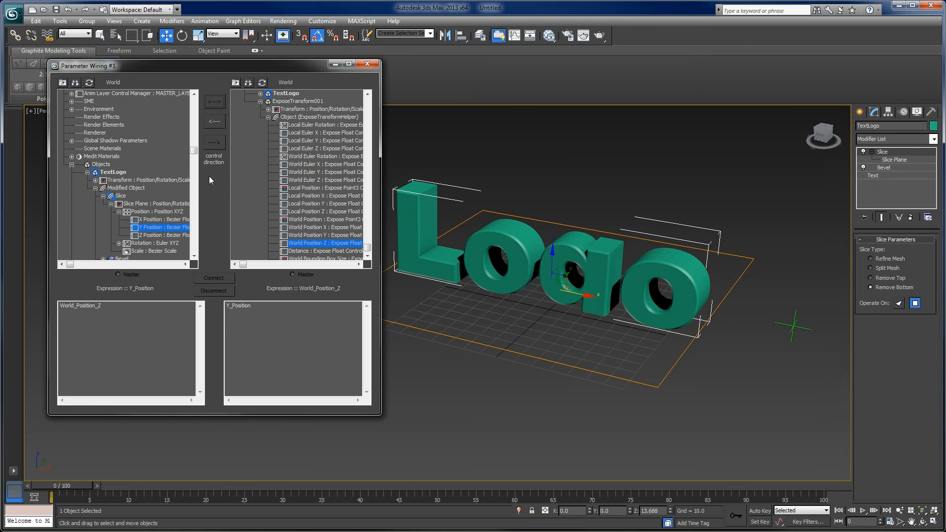
mouse_move(215, 121)
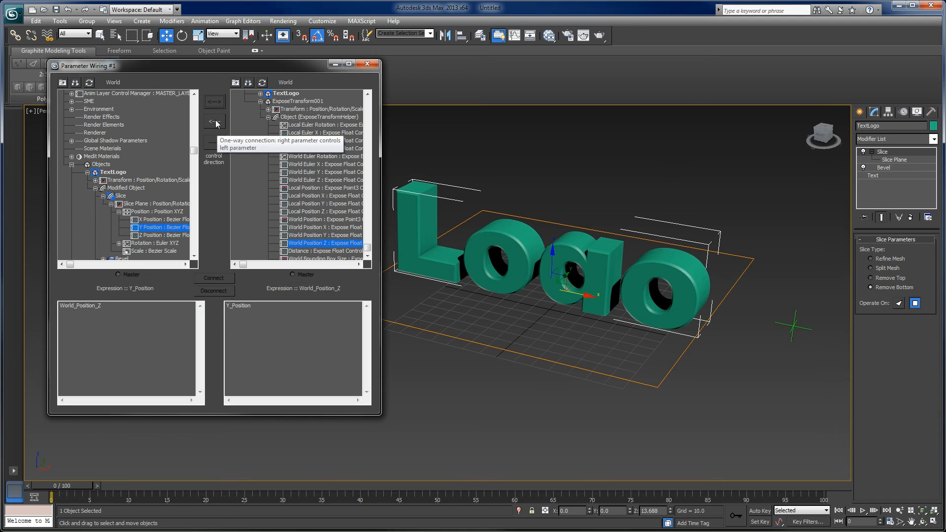
click(214, 120)
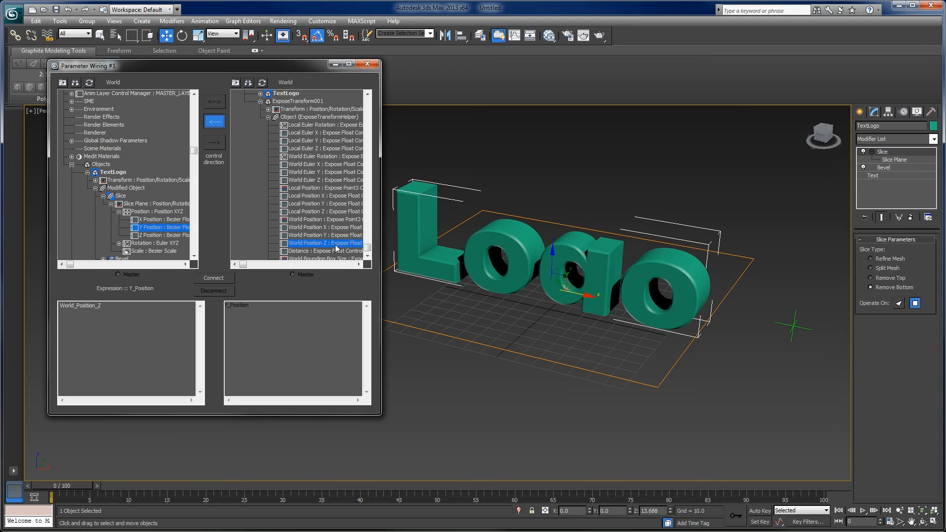
mouse_move(324, 249)
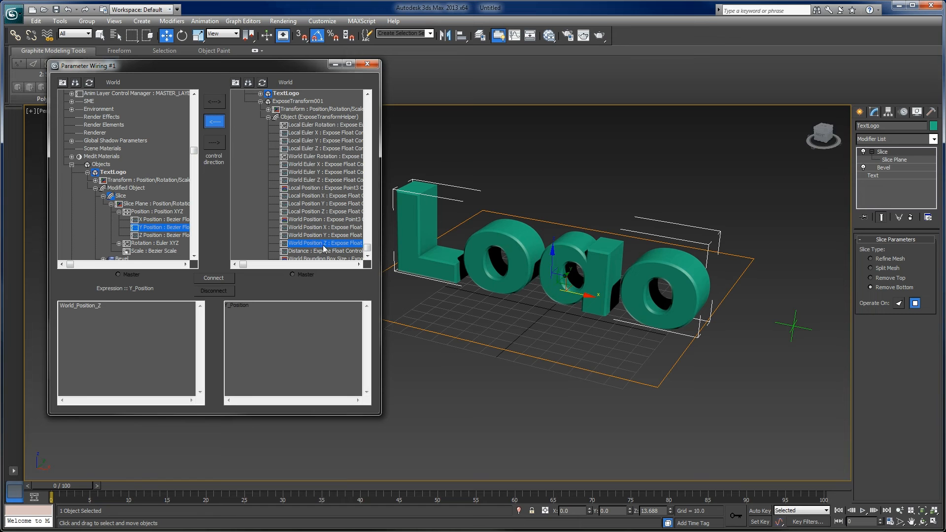
mouse_move(201, 186)
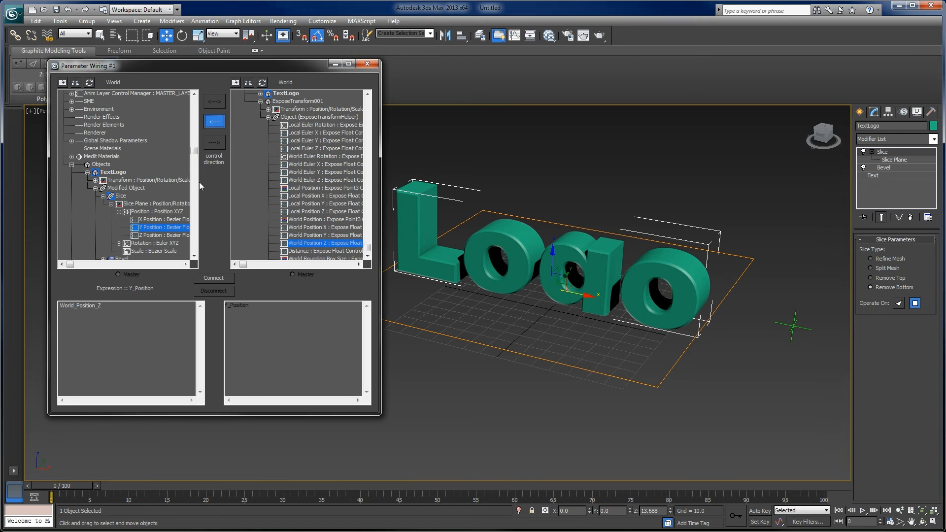
click(213, 278)
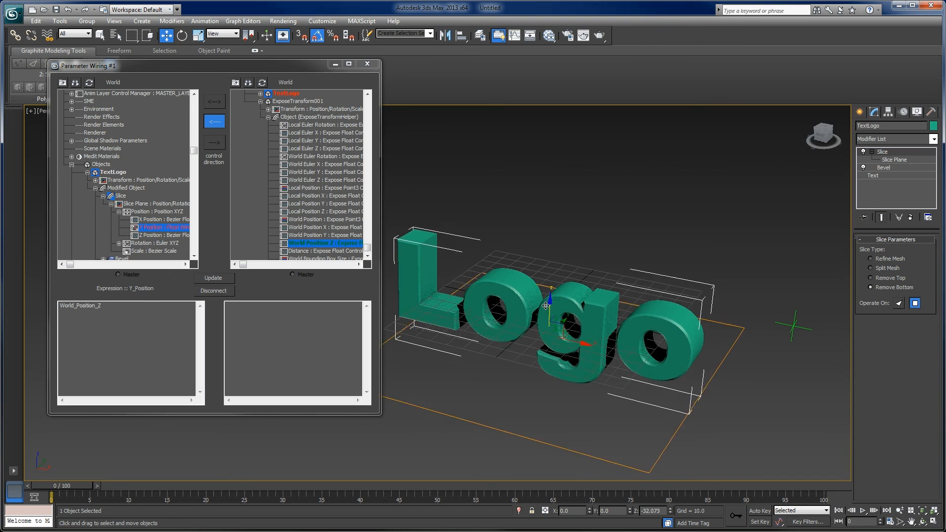
Step: Move the ExposeTransform helper along Z and confirm the slice plane follows through the letters
drag(545, 304, 551, 275)
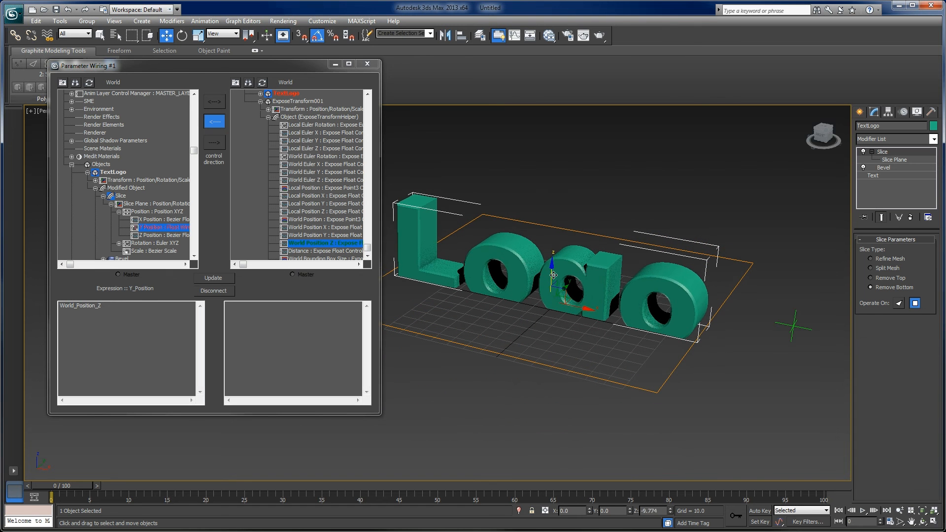
click(323, 242)
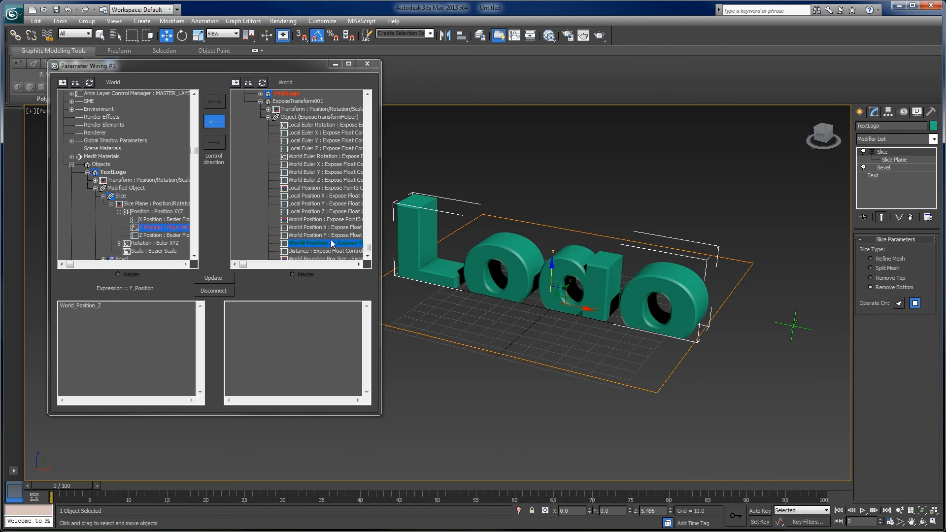
mouse_move(494, 268)
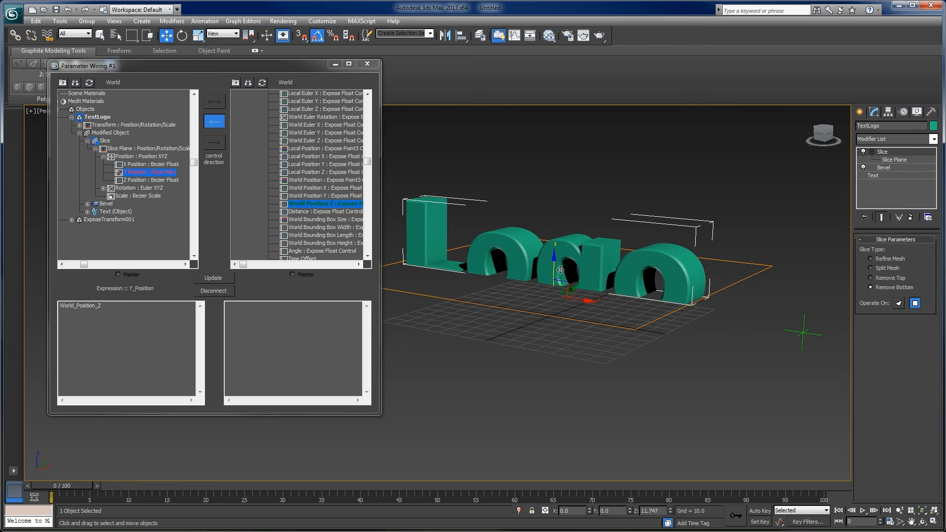
mouse_move(502, 252)
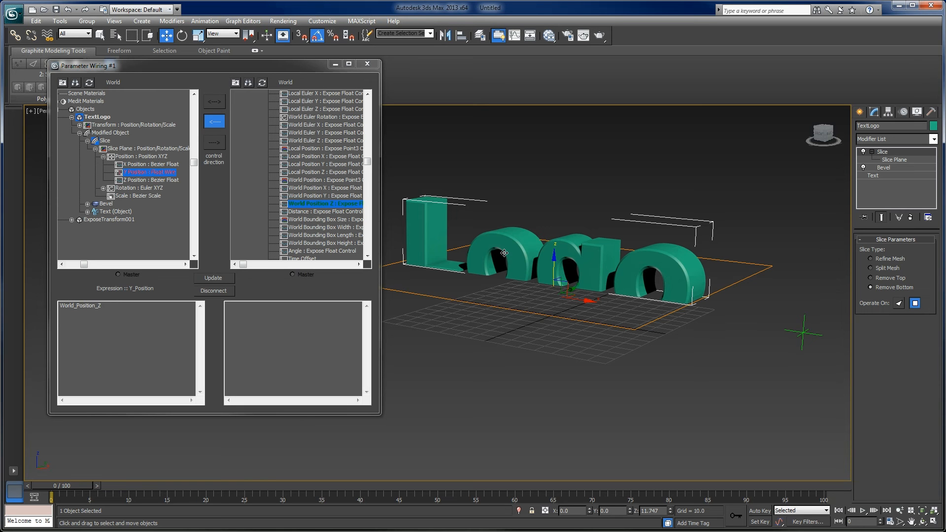
mouse_move(528, 266)
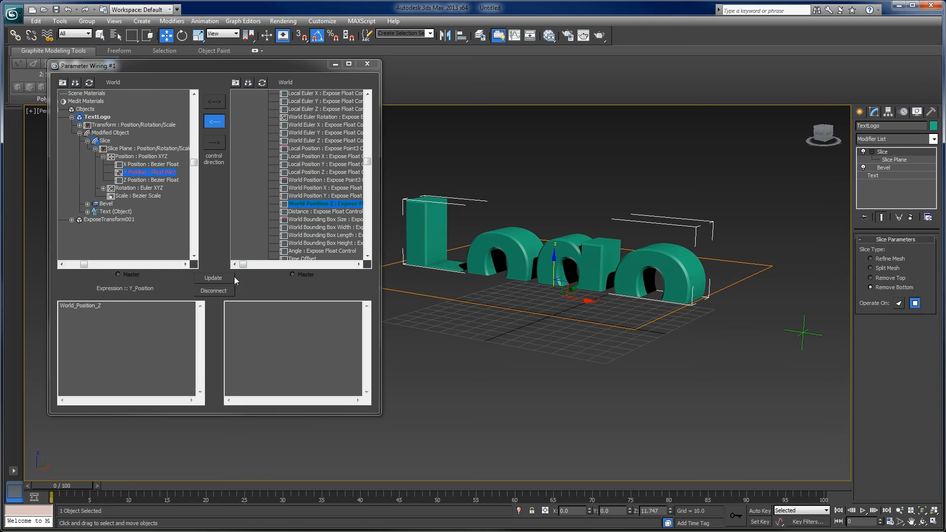
mouse_move(280, 274)
text(-)
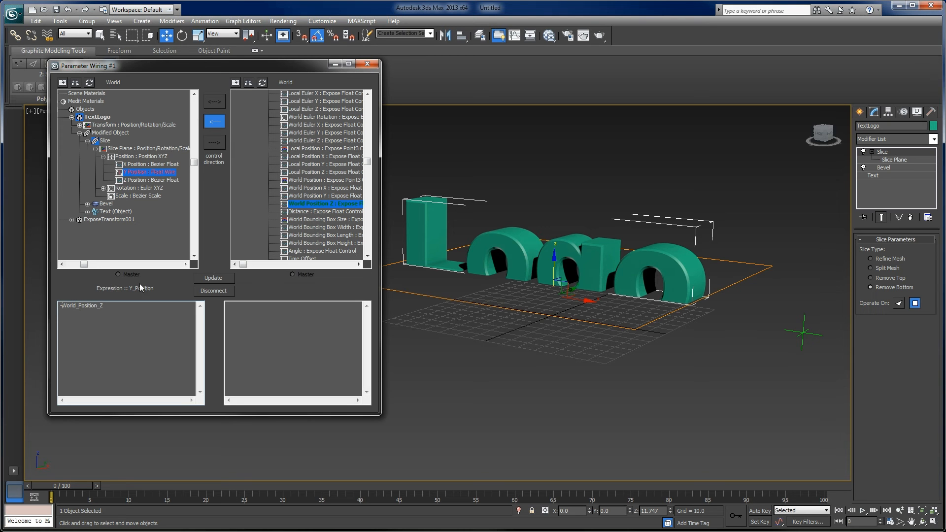
Step: Negate the expression to -World_Position_Z, test by raising and lowering the helper, then close Parameter Wiring
click(213, 278)
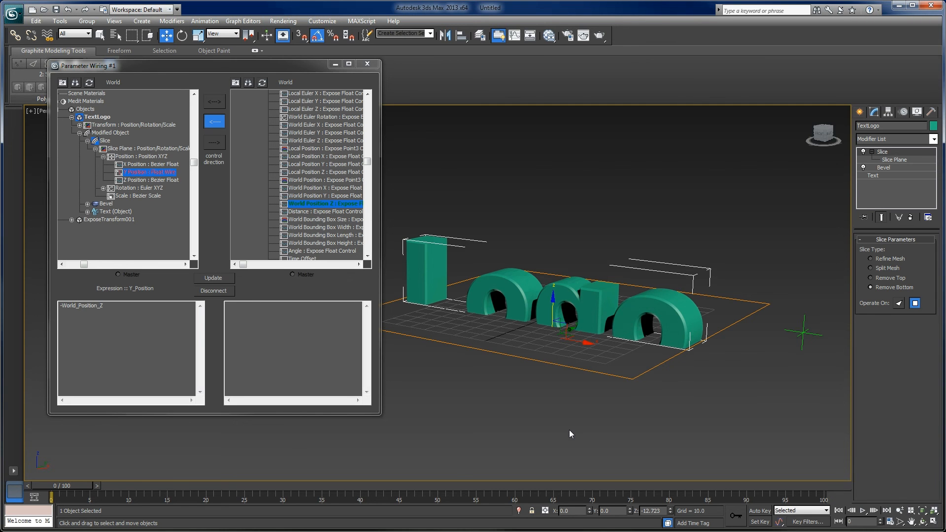
mouse_move(536, 306)
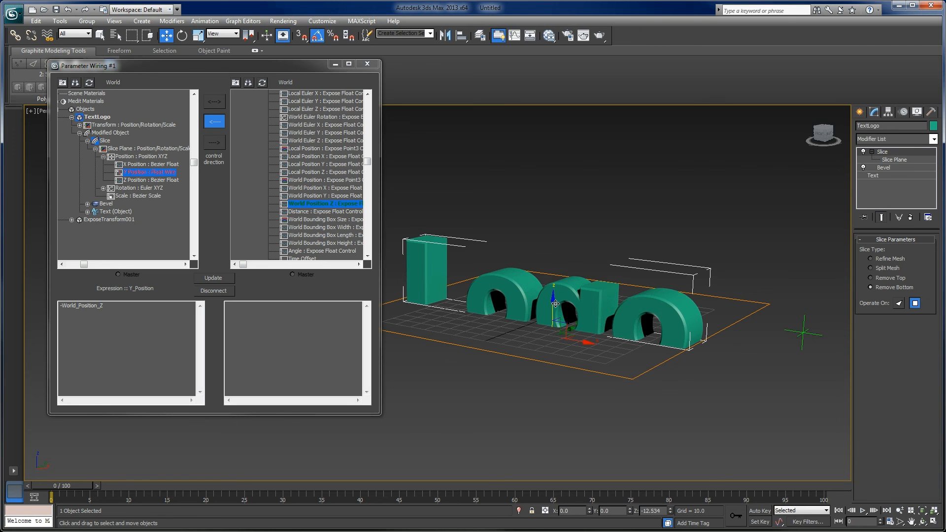
drag(553, 303, 556, 270)
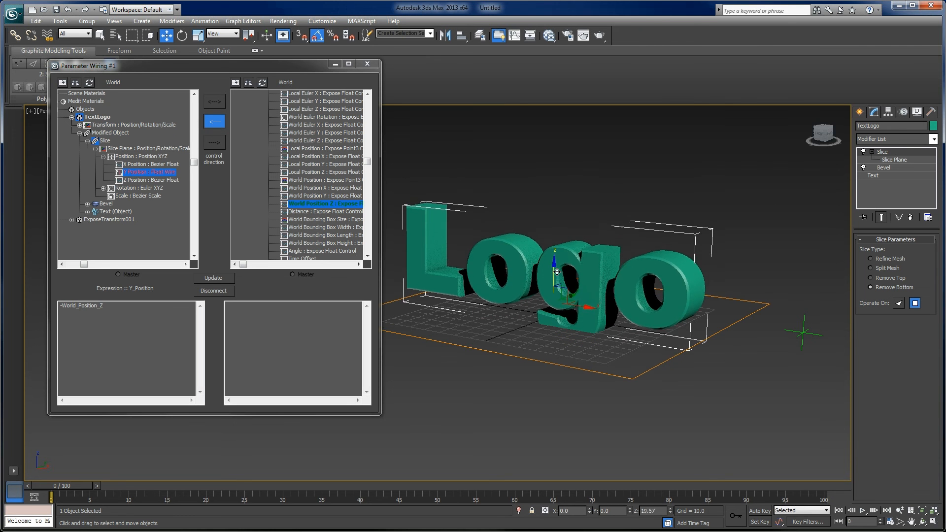
drag(554, 272, 548, 324)
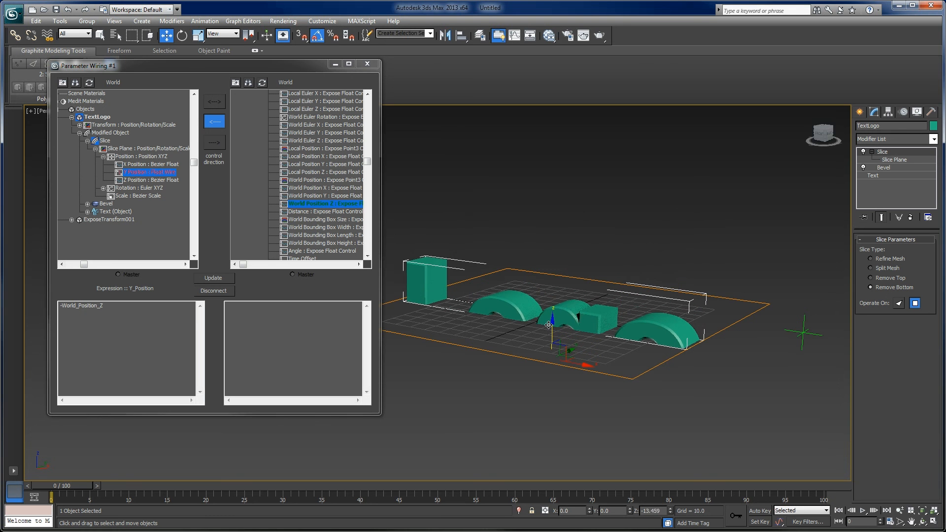
drag(548, 325, 527, 319)
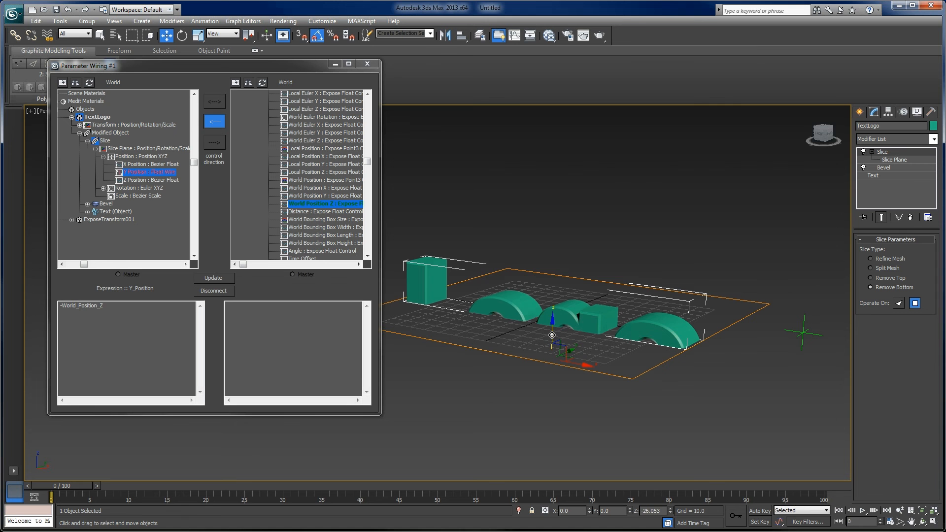
drag(551, 335, 560, 262)
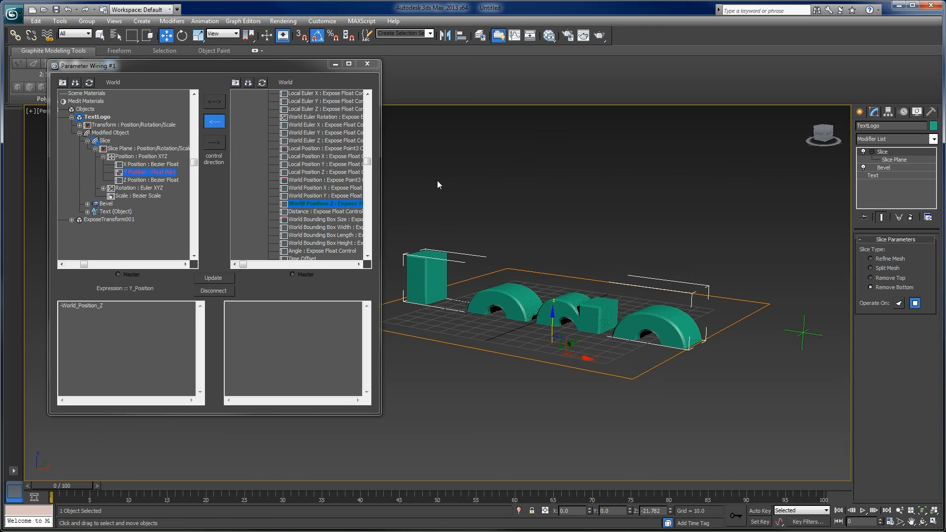
click(367, 63)
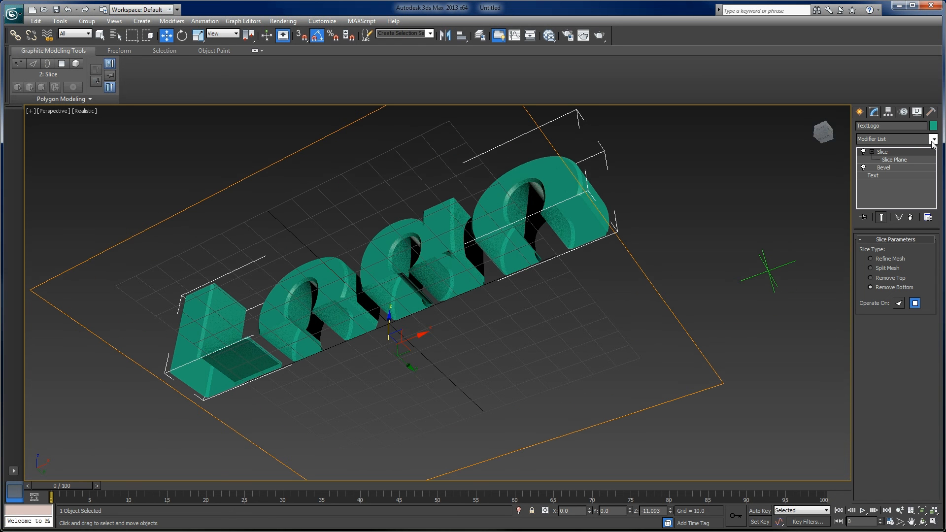
Step: Add a Cap Holes modifier above the Slice to close the cut letters' open faces
click(935, 152)
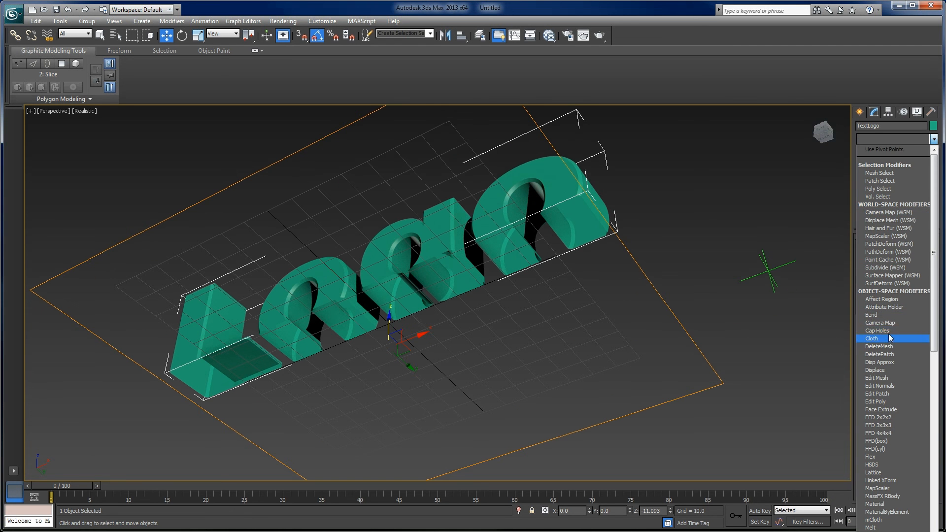
click(877, 331)
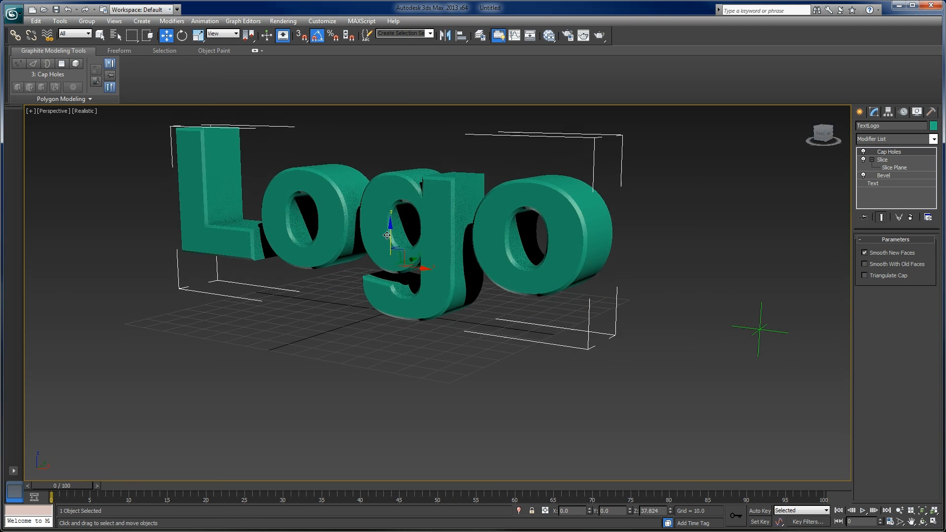
drag(386, 236, 441, 350)
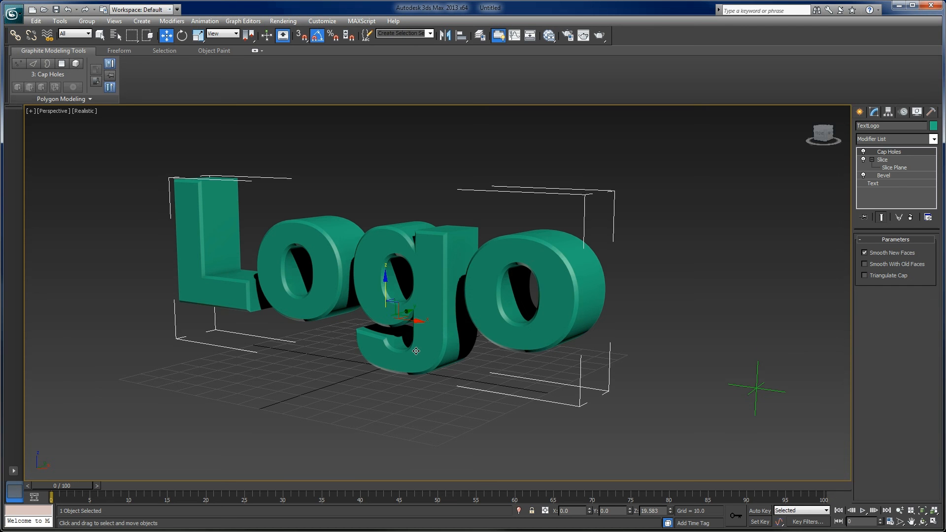
mouse_move(418, 356)
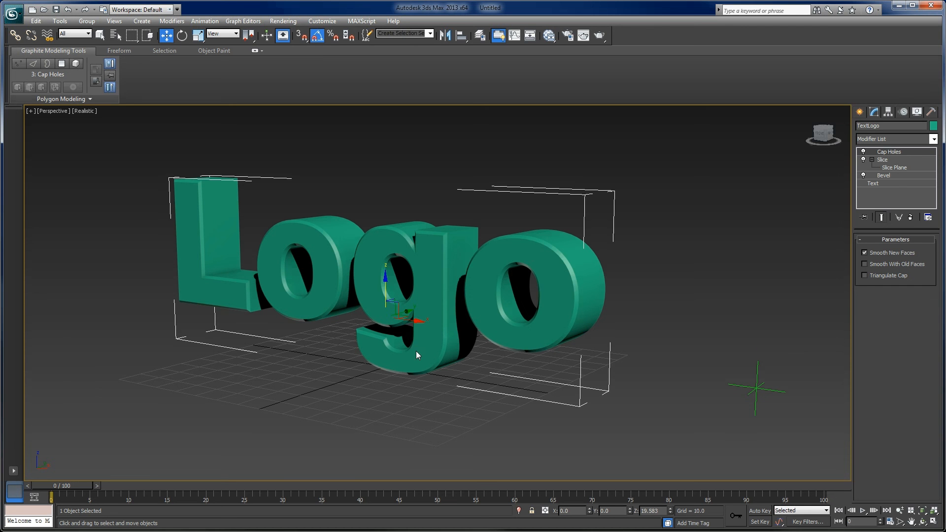
mouse_move(241, 508)
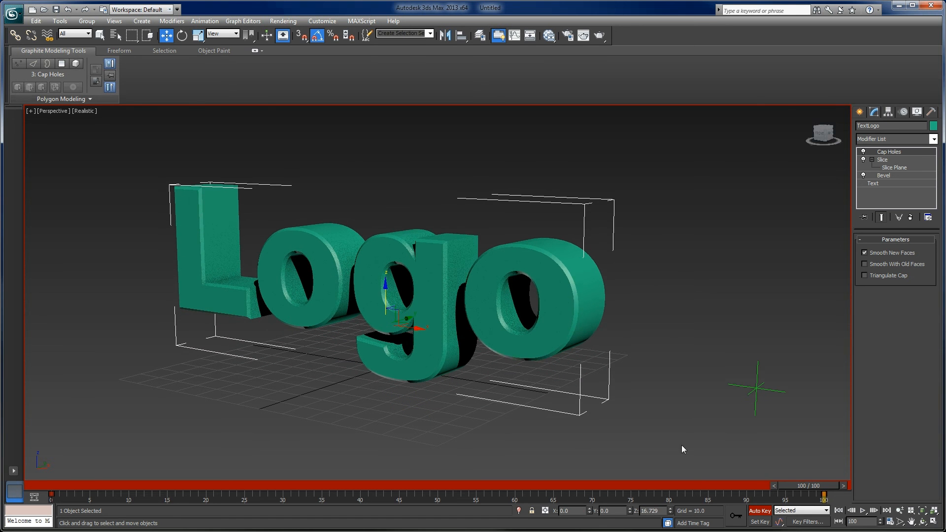
Step: Scrub the time slider through frames 80, 48, 29, 10 and 67 to preview the Logo growing
drag(833, 495, 660, 495)
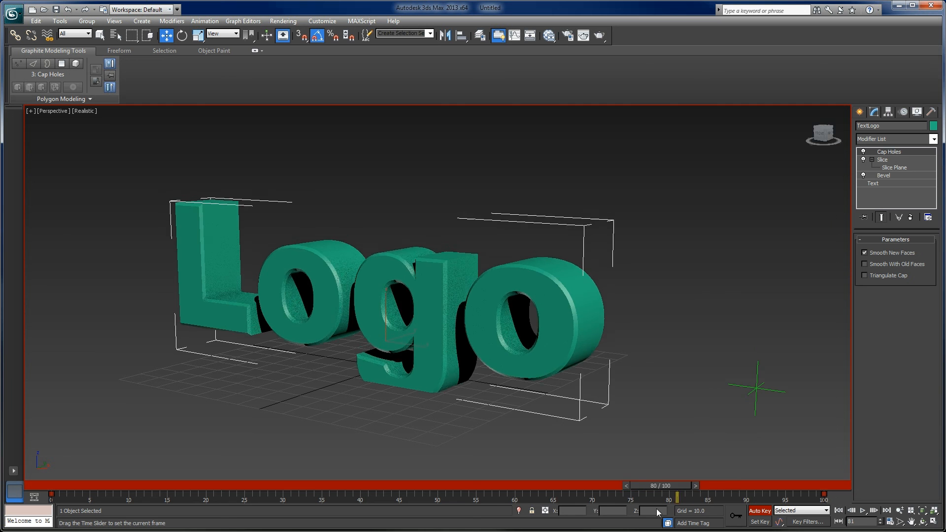
drag(660, 494, 422, 494)
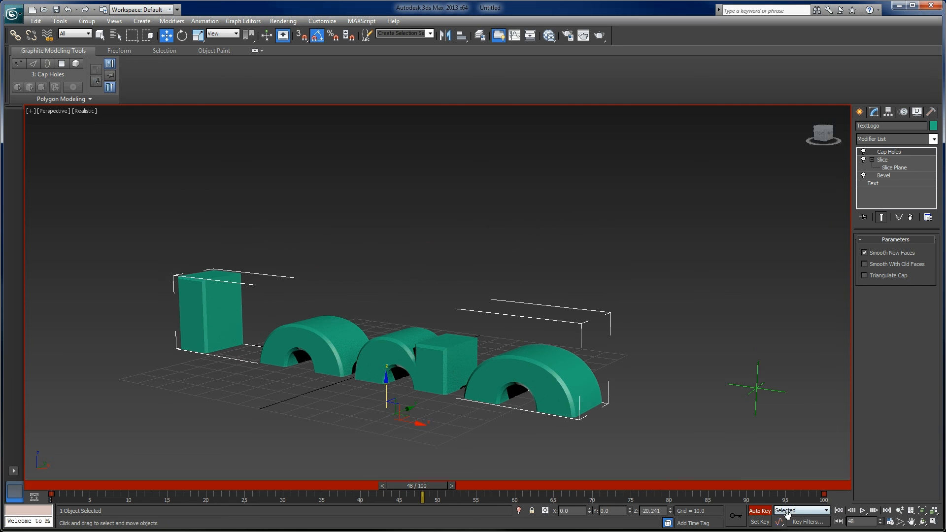
drag(423, 497, 289, 495)
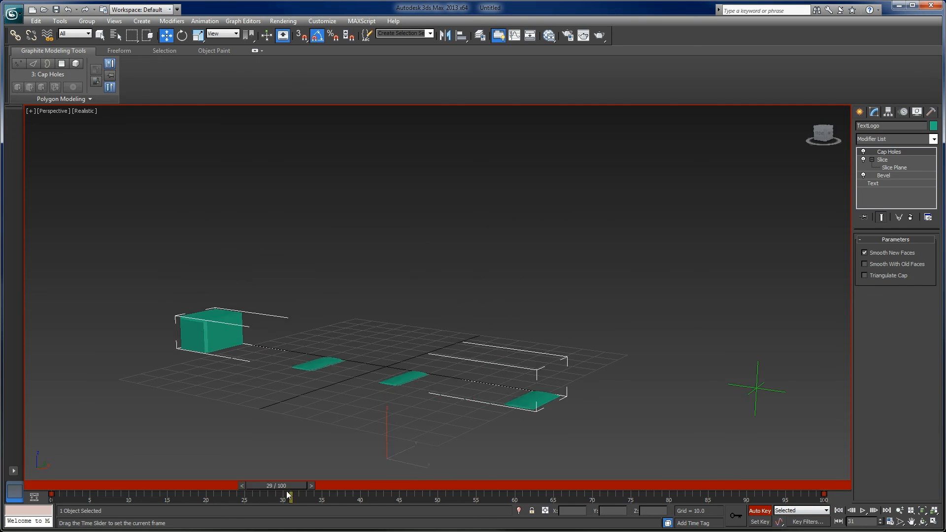
drag(289, 499, 127, 500)
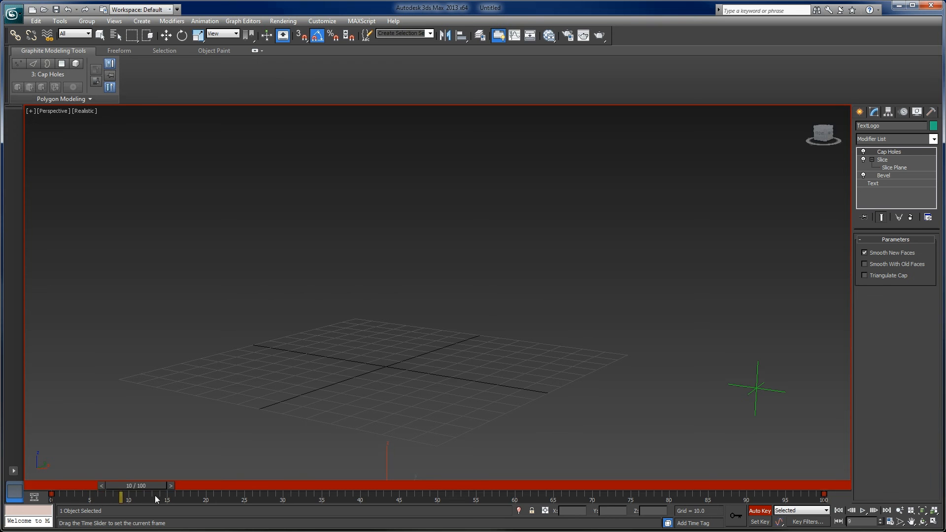
drag(127, 495, 570, 495)
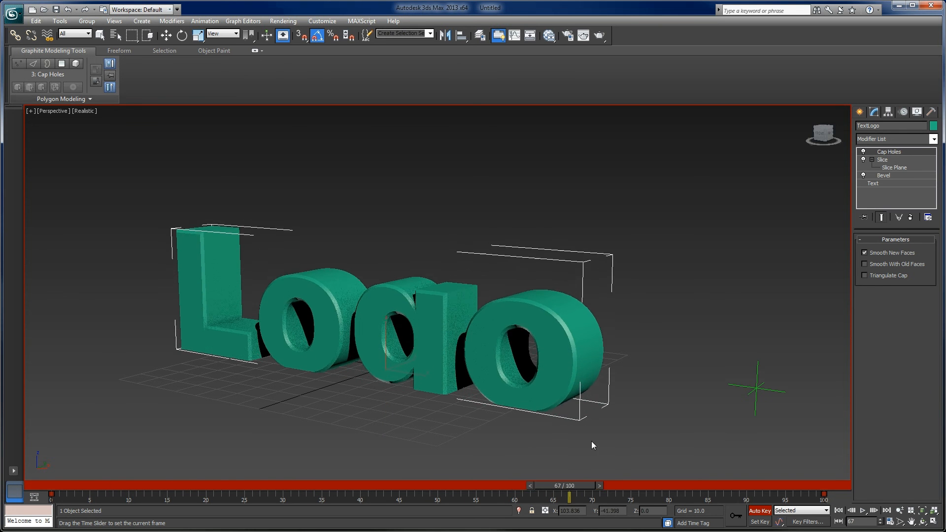